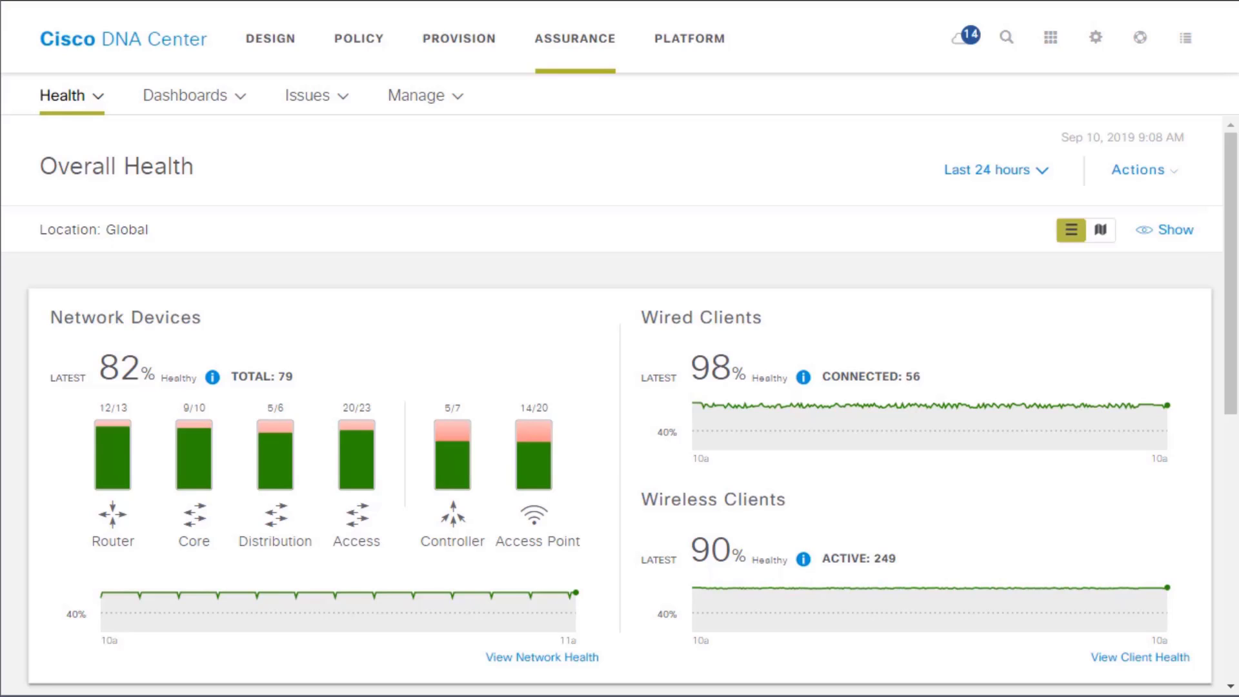
{"action": "mouse_move", "coordinate": [1028, 48]}
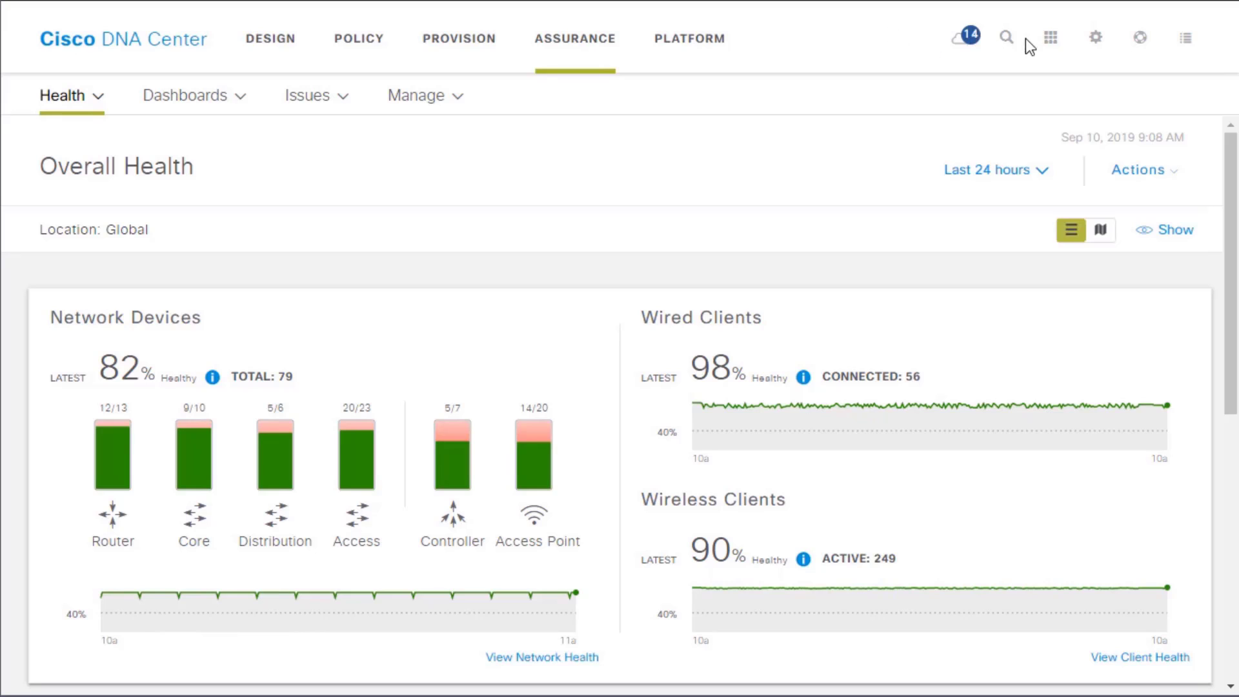
Step: Search 'gra' globally to list the matching hosts and the user Grace
{"action": "left_click", "coordinate": [1006, 38]}
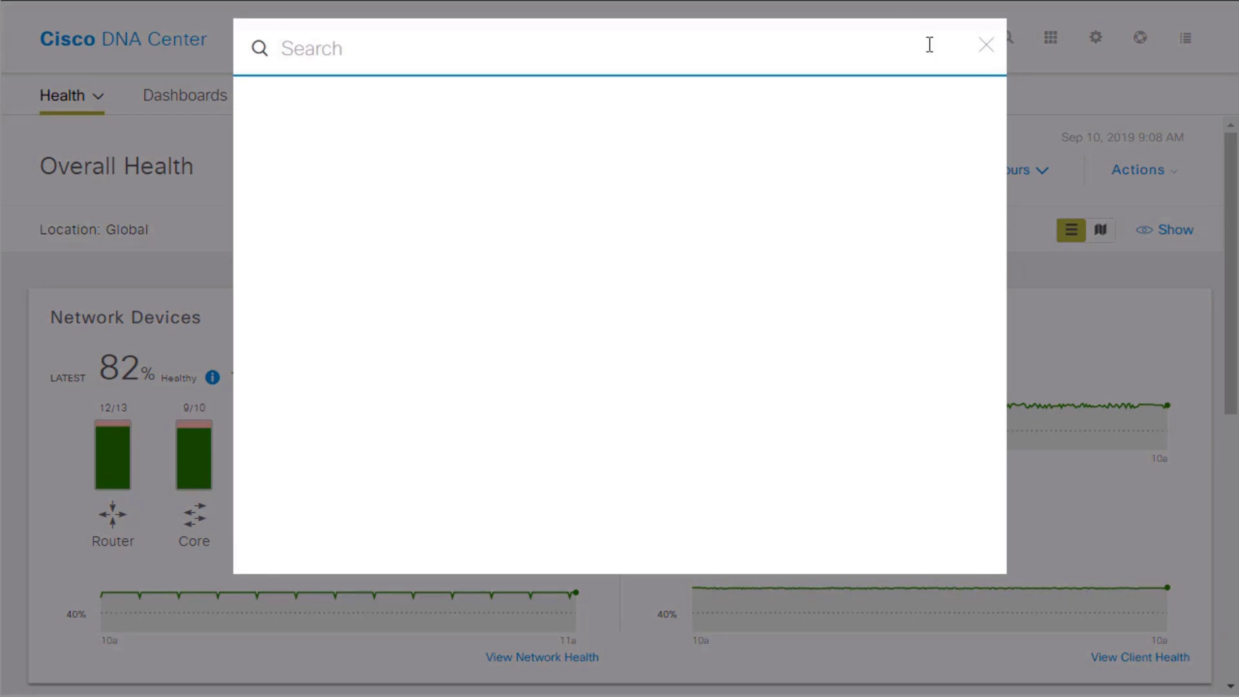
{"action": "type", "text": "grace"}
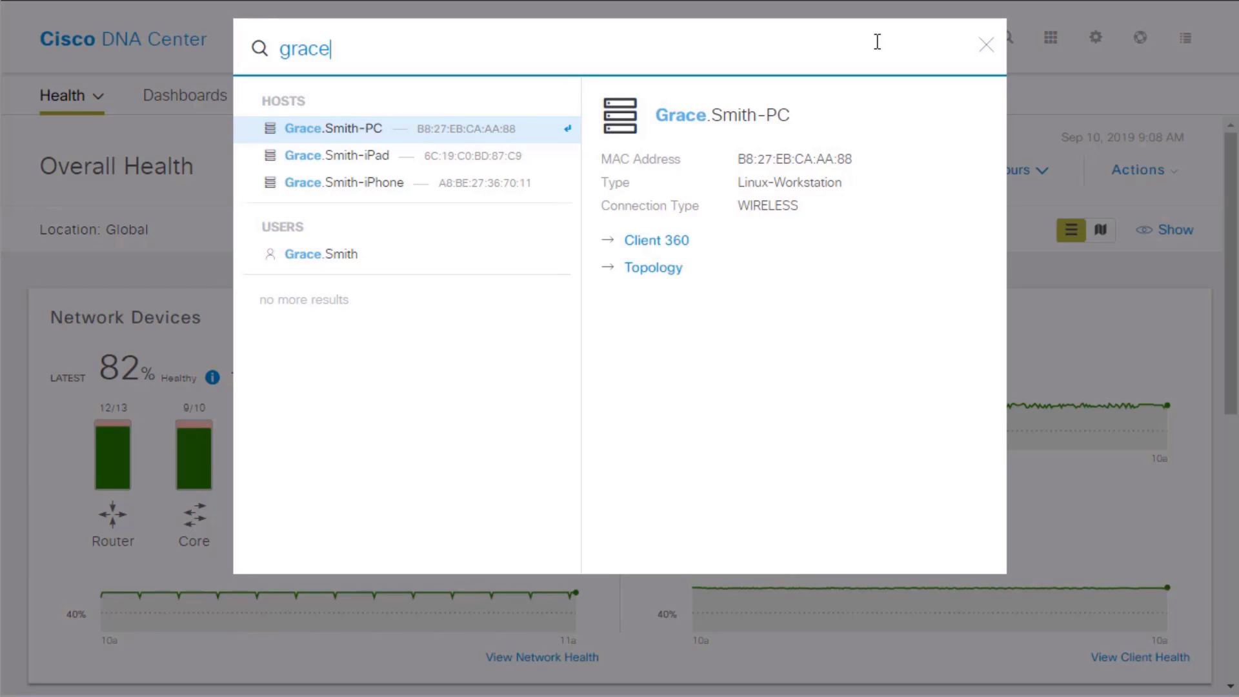
{"action": "mouse_move", "coordinate": [333, 254]}
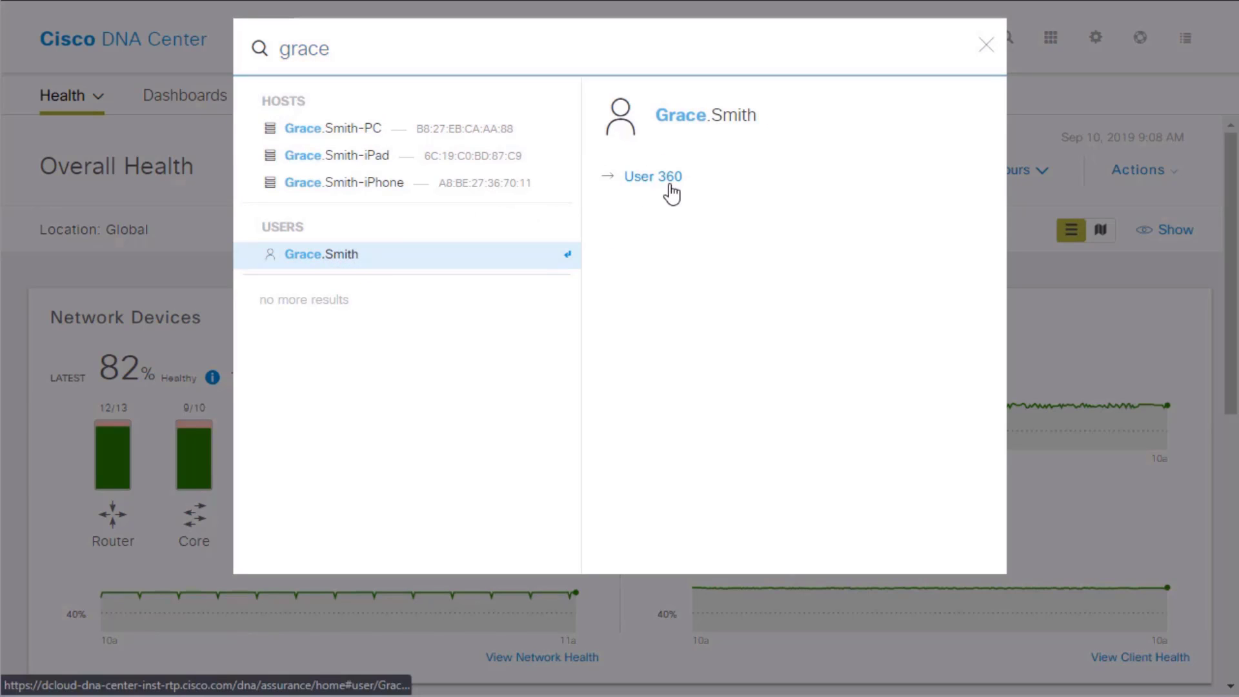
Step: Show the found user's 360 page with health score, devices and timeline
{"action": "left_click", "coordinate": [653, 177]}
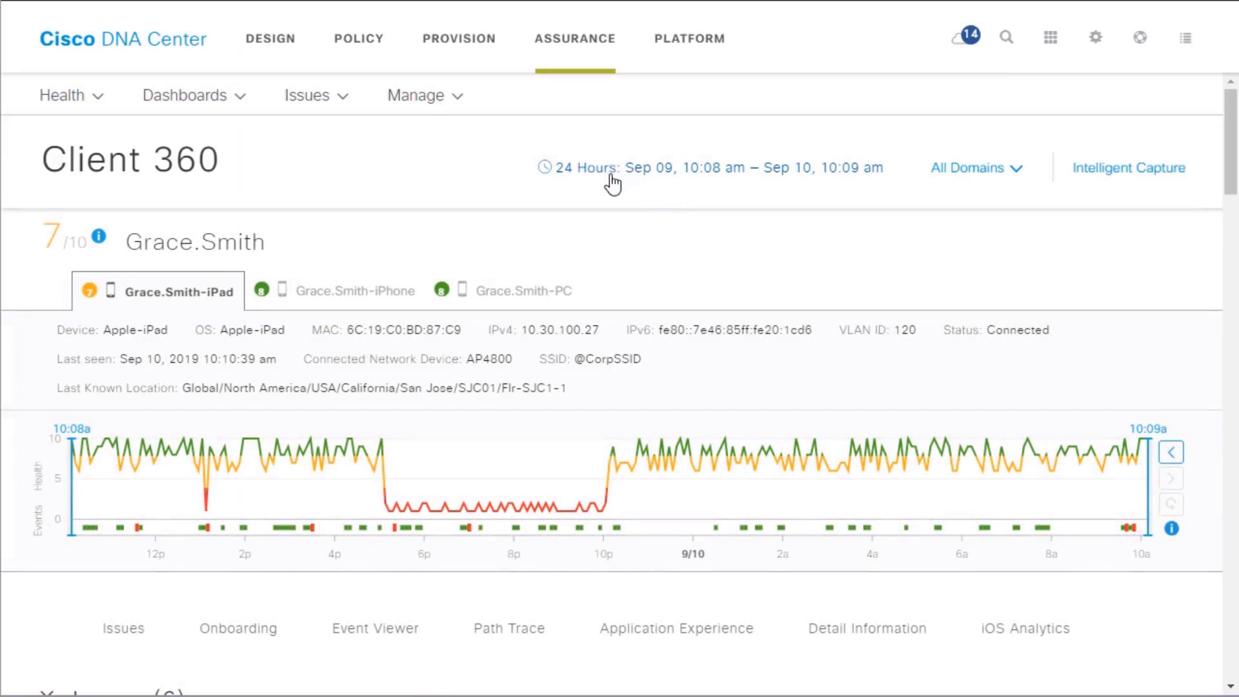
{"action": "mouse_move", "coordinate": [705, 176]}
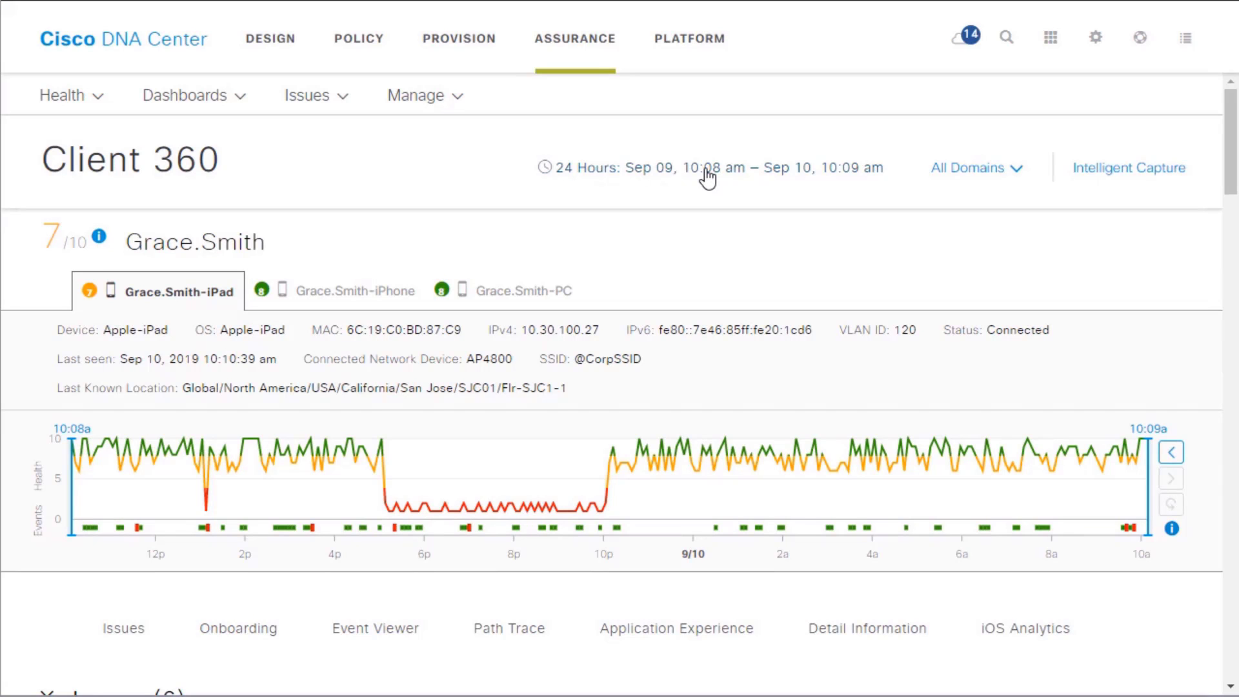
{"action": "mouse_move", "coordinate": [261, 291]}
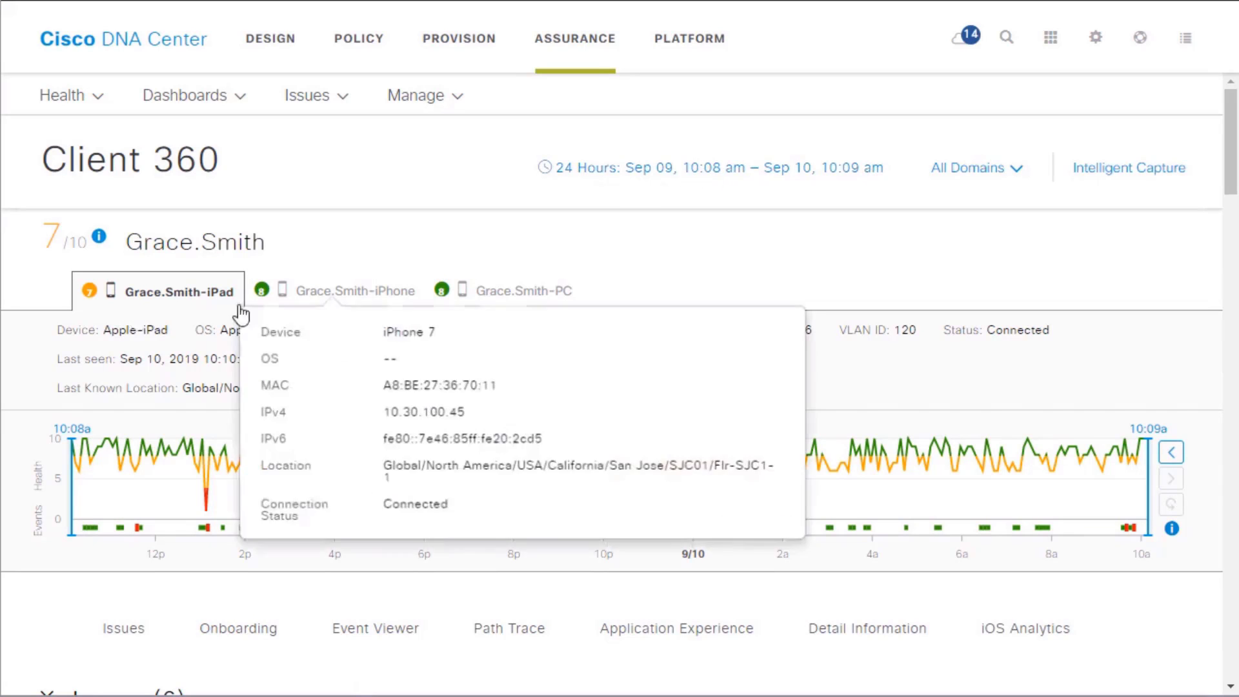
{"action": "mouse_move", "coordinate": [179, 290]}
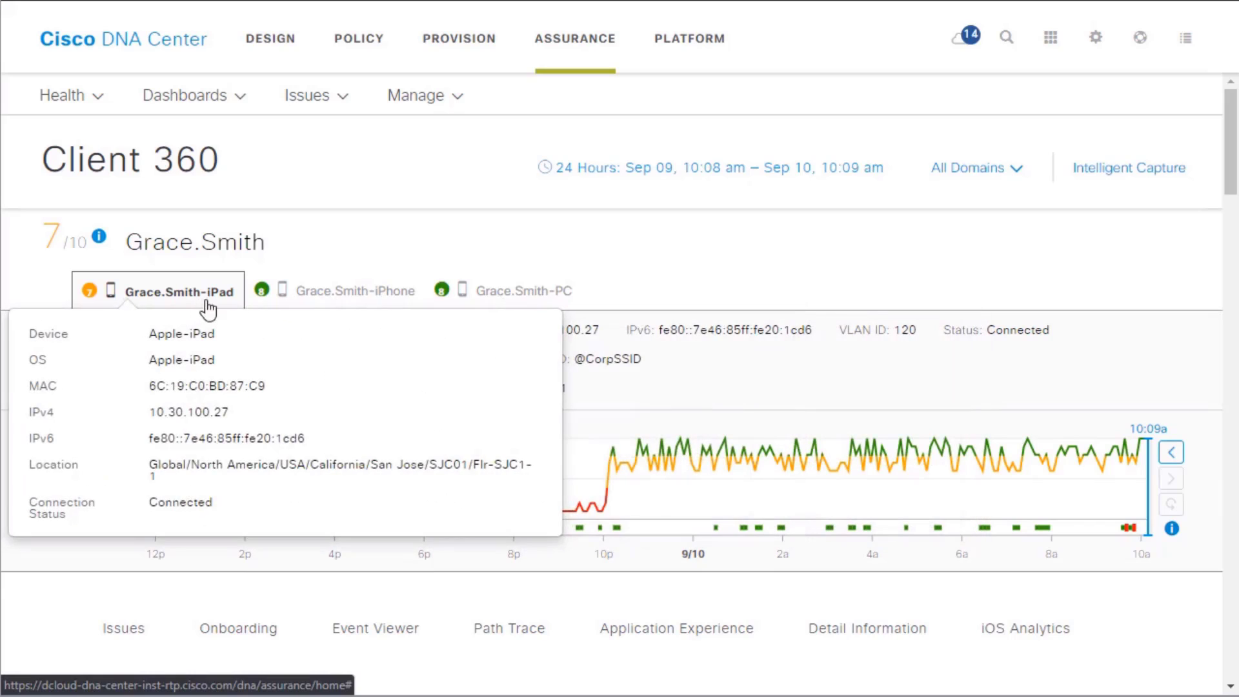
{"action": "mouse_move", "coordinate": [648, 265]}
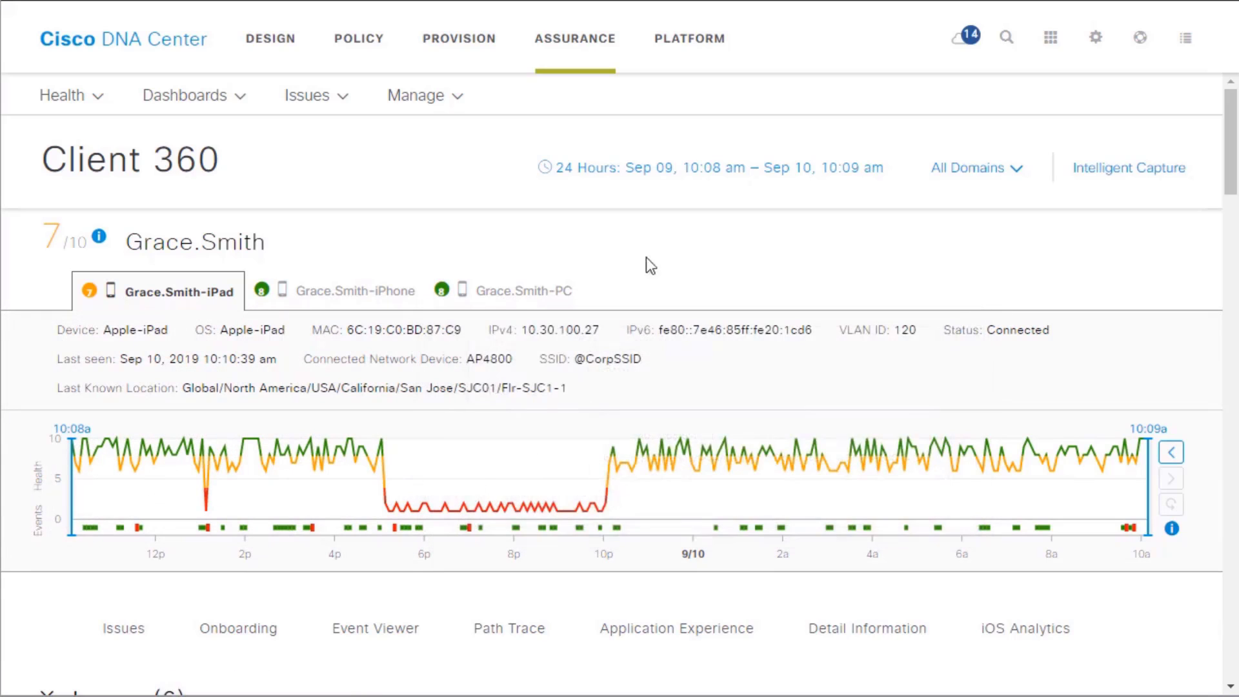
{"action": "mouse_move", "coordinate": [353, 291]}
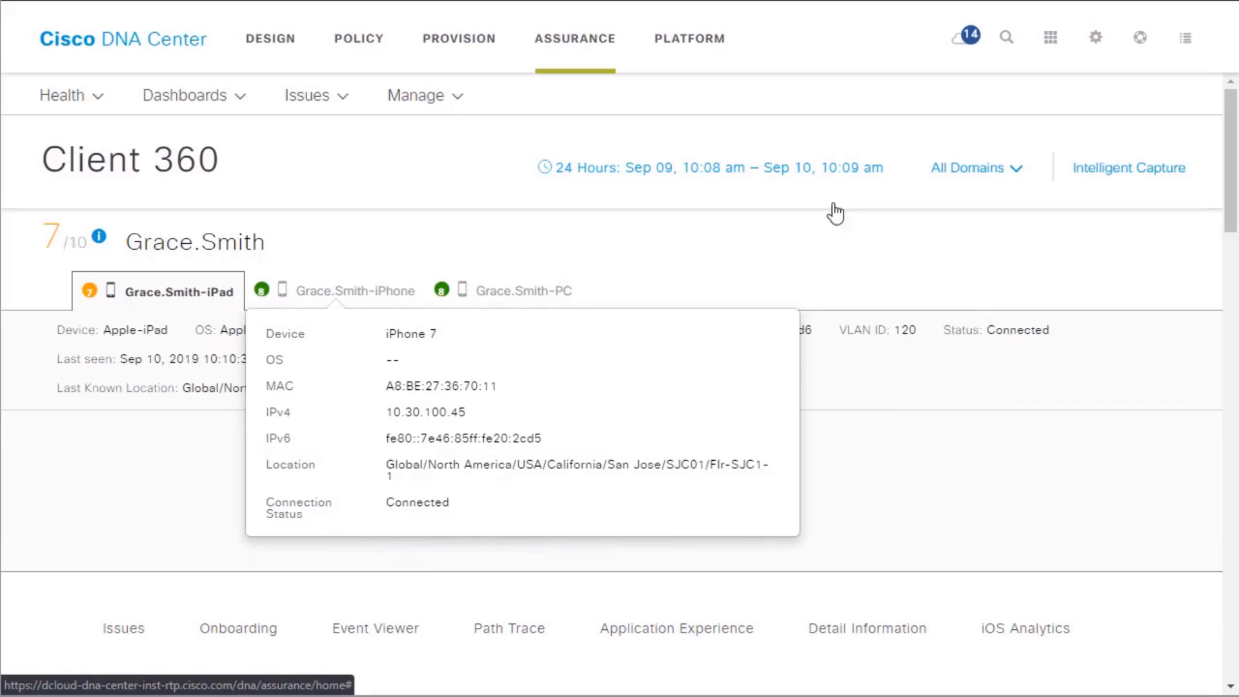
Step: Select the user's iPhone device to show its connection details and health timeline
{"action": "left_click", "coordinate": [355, 290]}
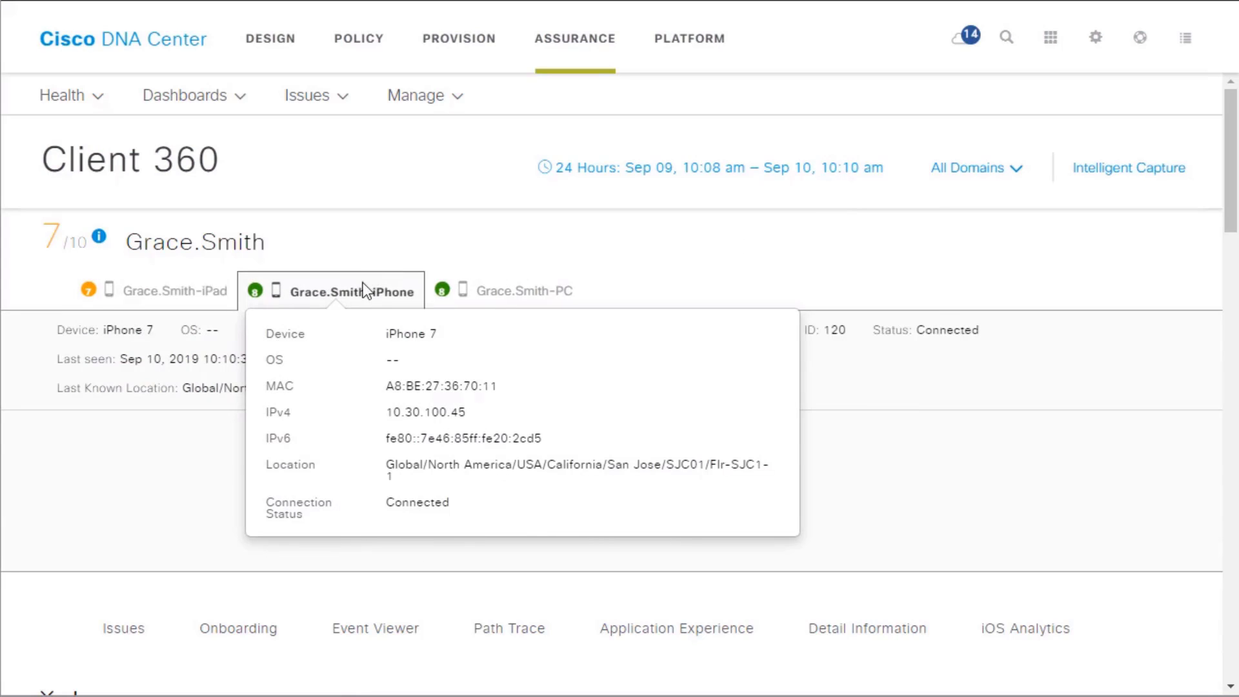
{"action": "mouse_move", "coordinate": [691, 624]}
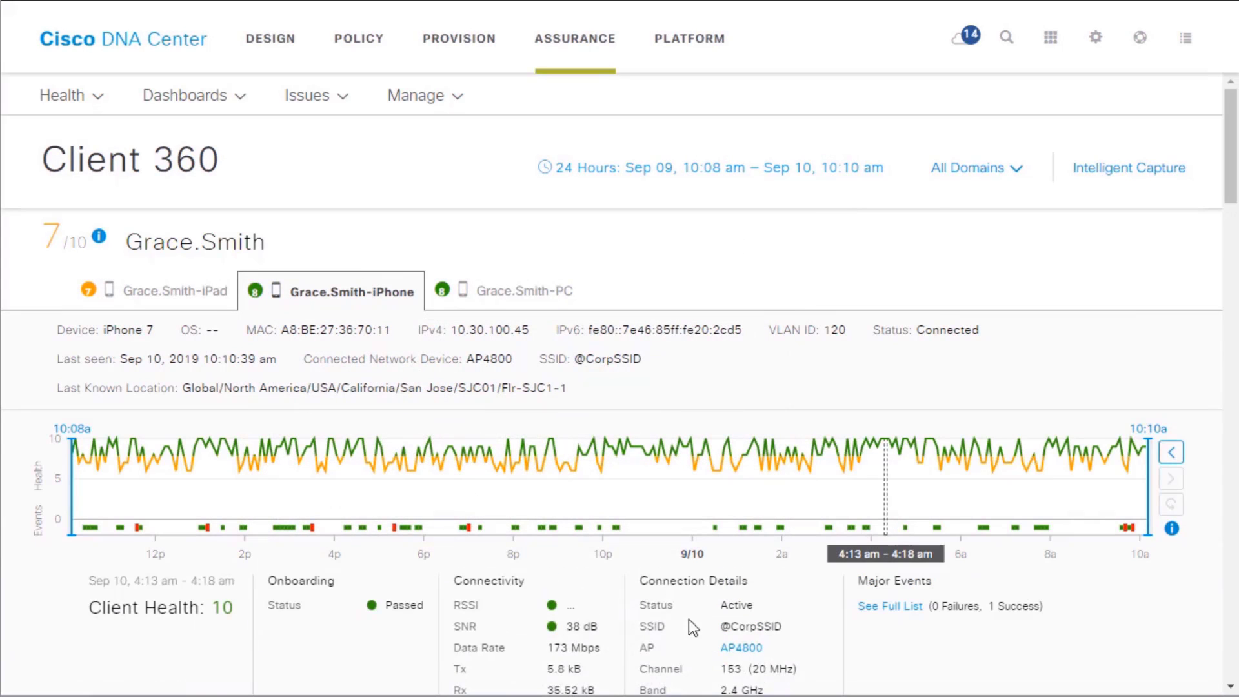
{"action": "mouse_move", "coordinate": [680, 588]}
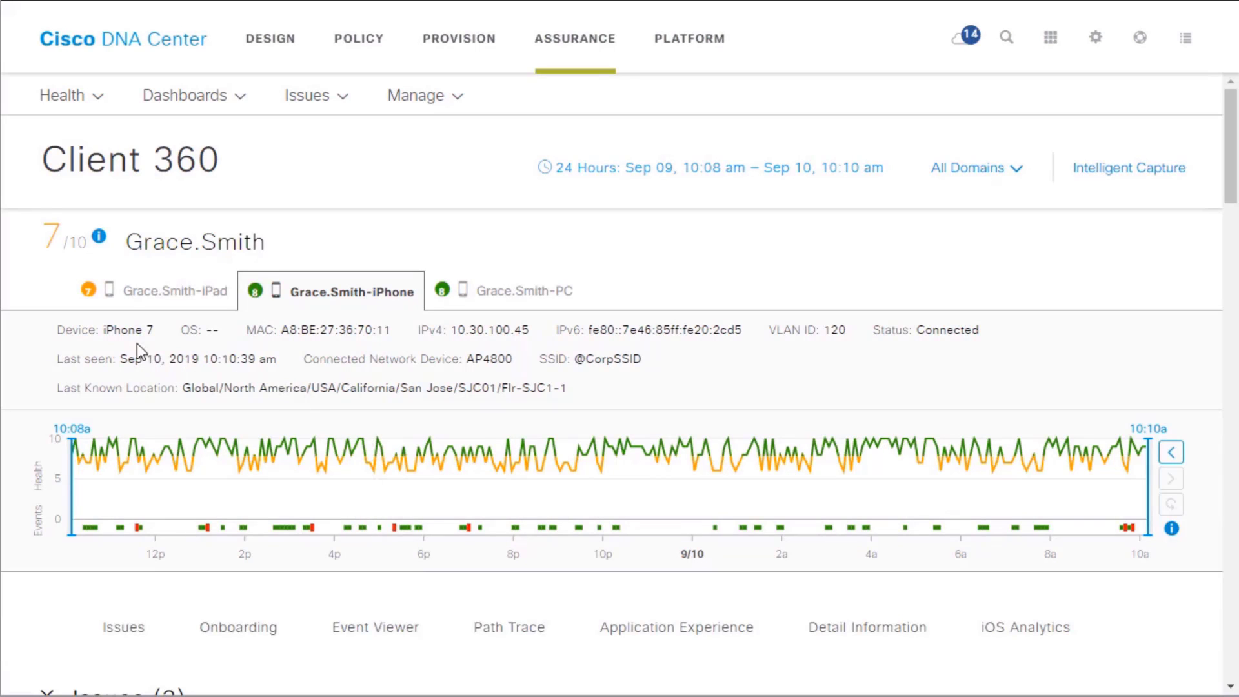
{"action": "mouse_move", "coordinate": [287, 349]}
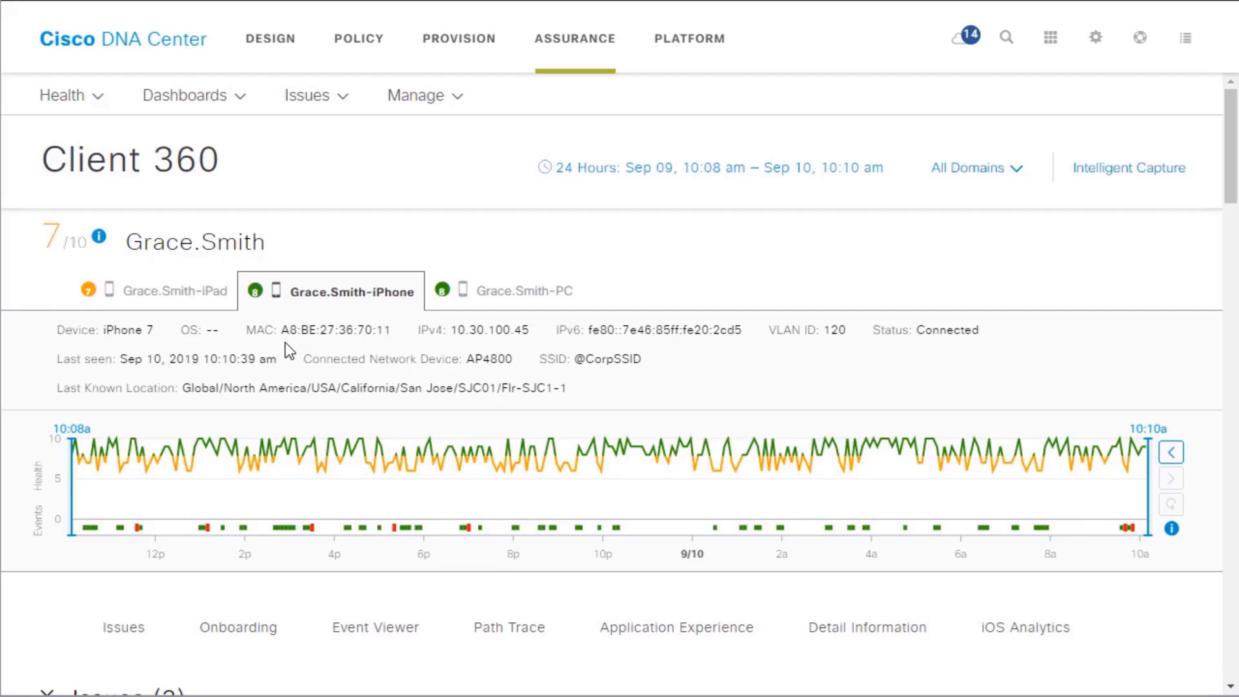
{"action": "mouse_move", "coordinate": [491, 346]}
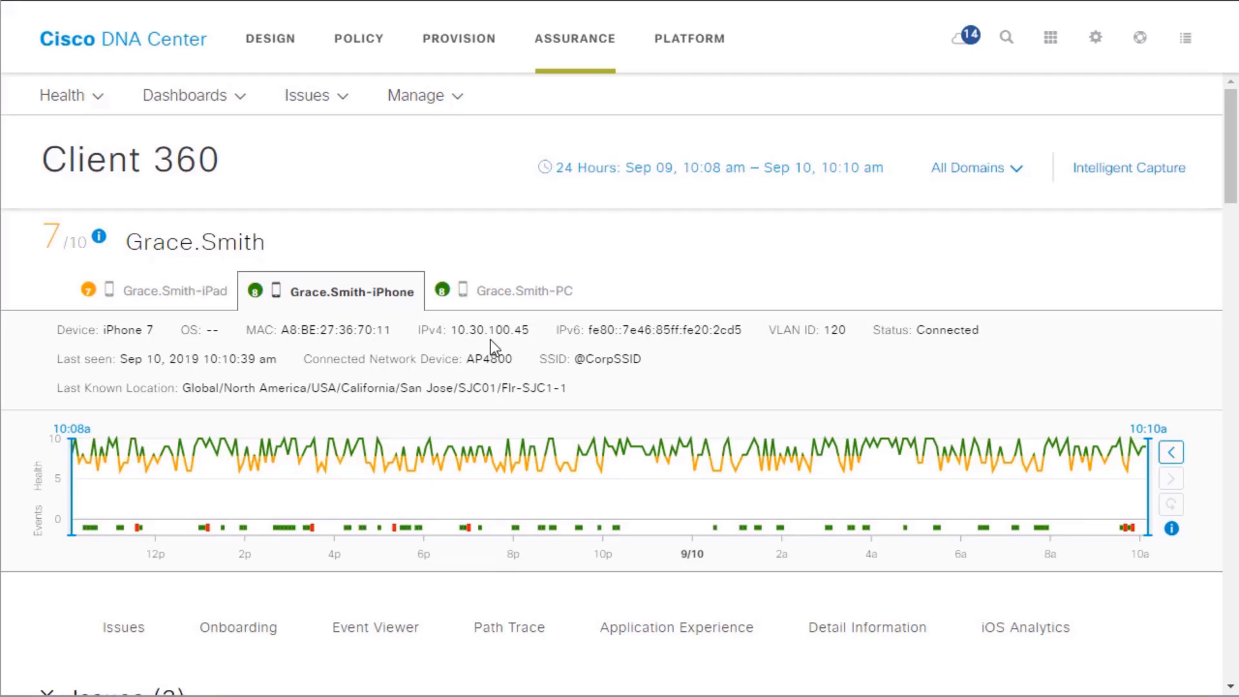
{"action": "mouse_move", "coordinate": [826, 343]}
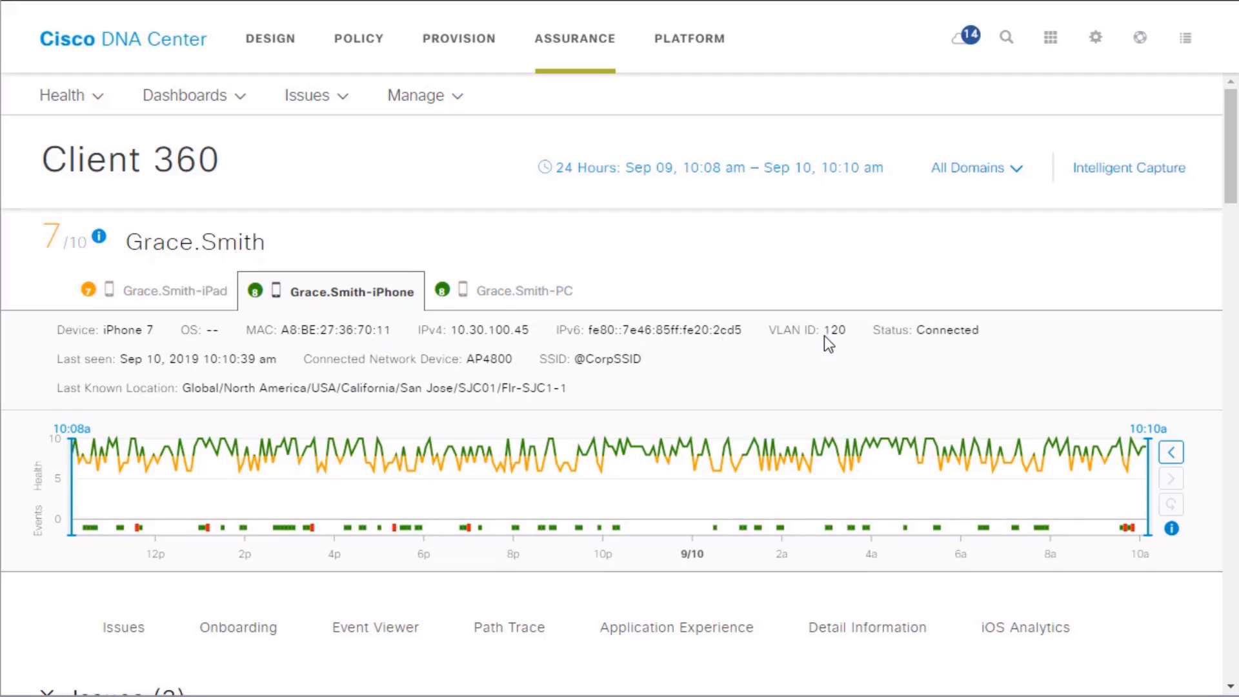
{"action": "mouse_move", "coordinate": [847, 339]}
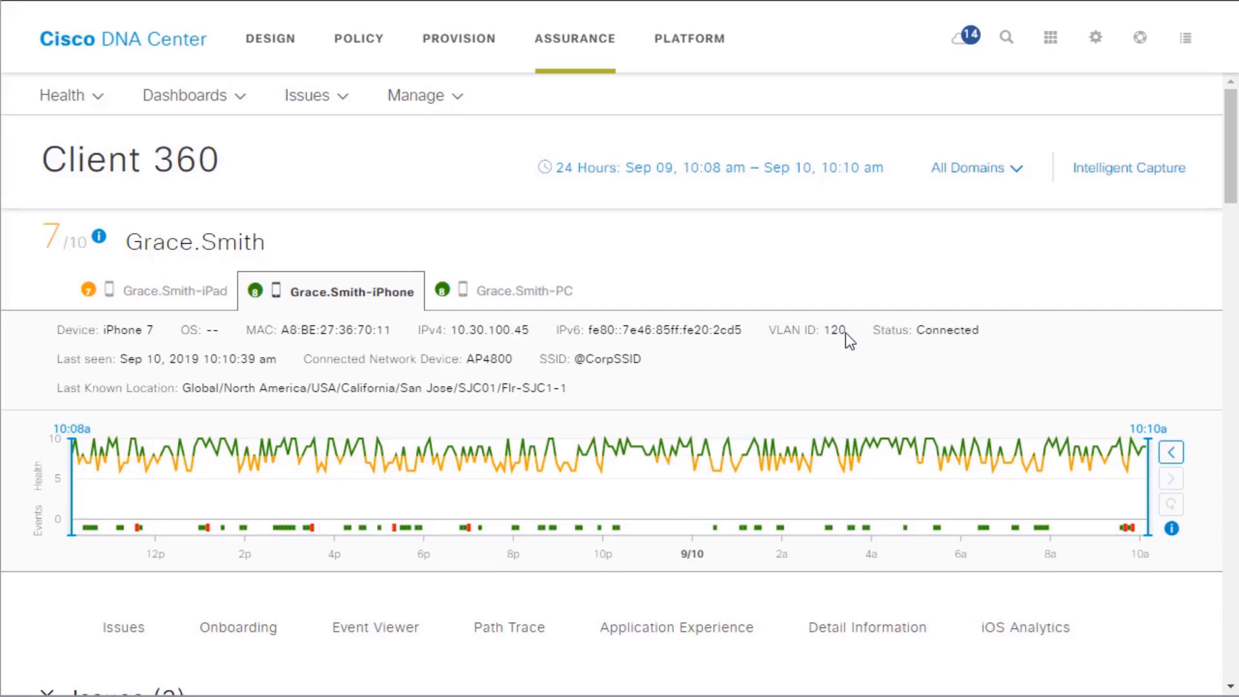
{"action": "mouse_move", "coordinate": [527, 351]}
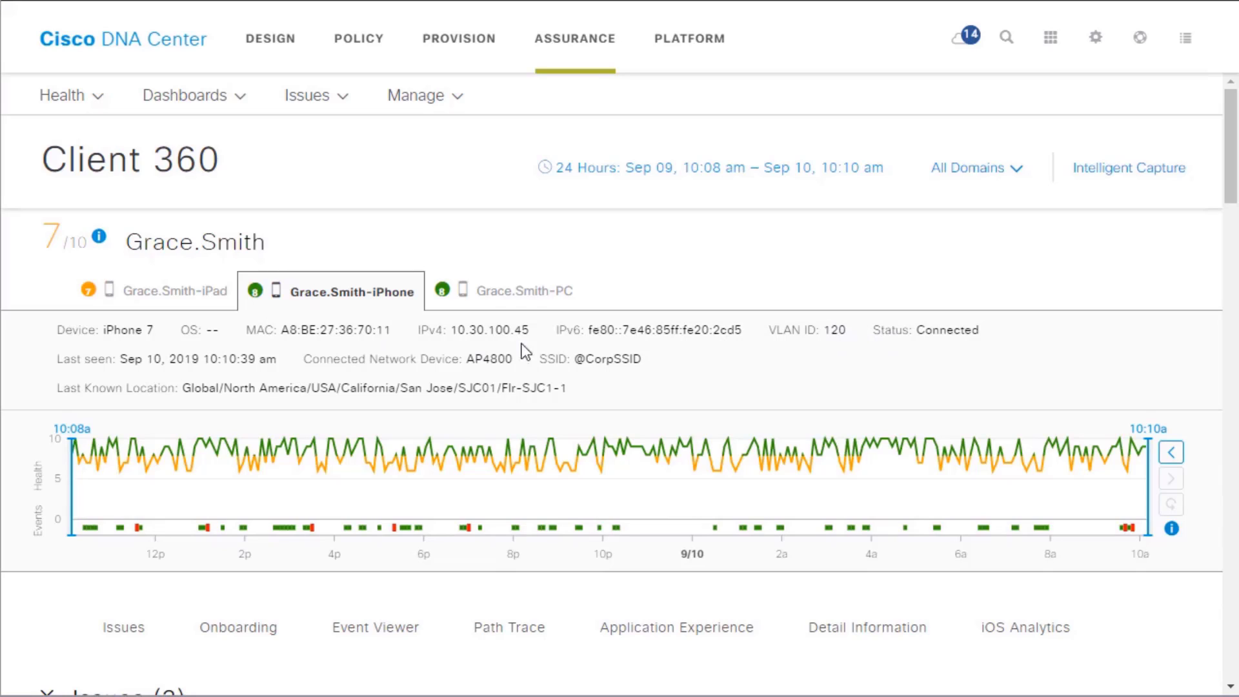
{"action": "mouse_move", "coordinate": [231, 368]}
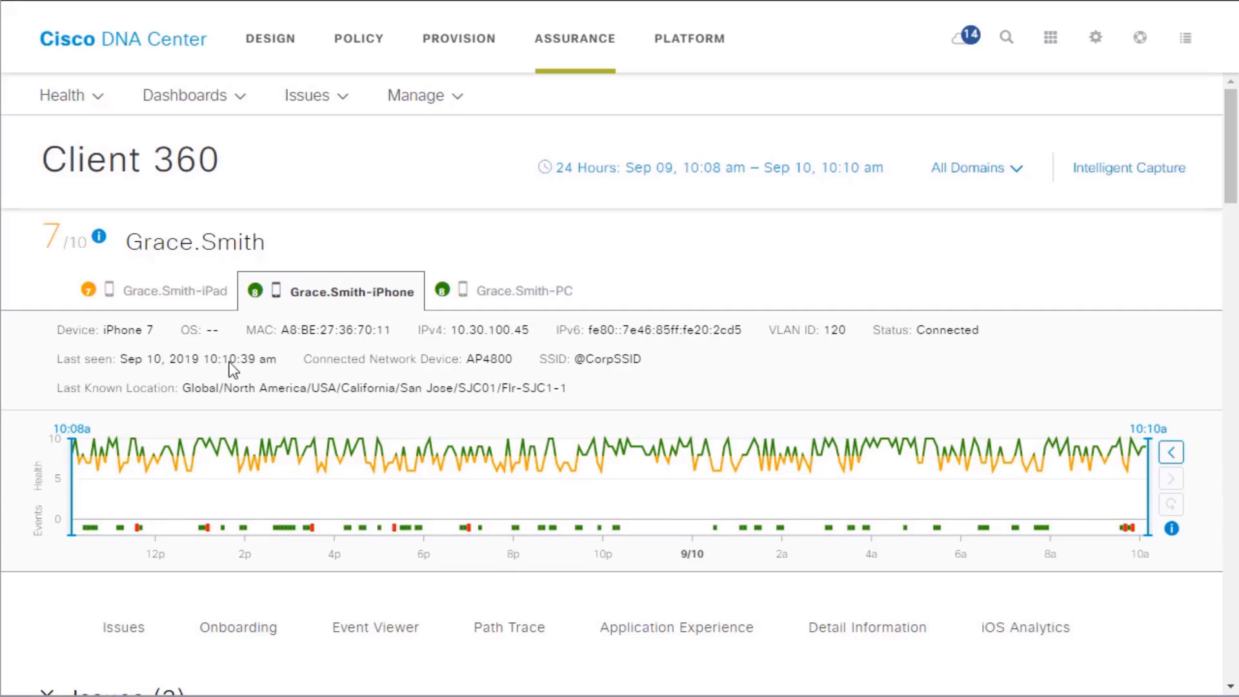
{"action": "mouse_move", "coordinate": [506, 376]}
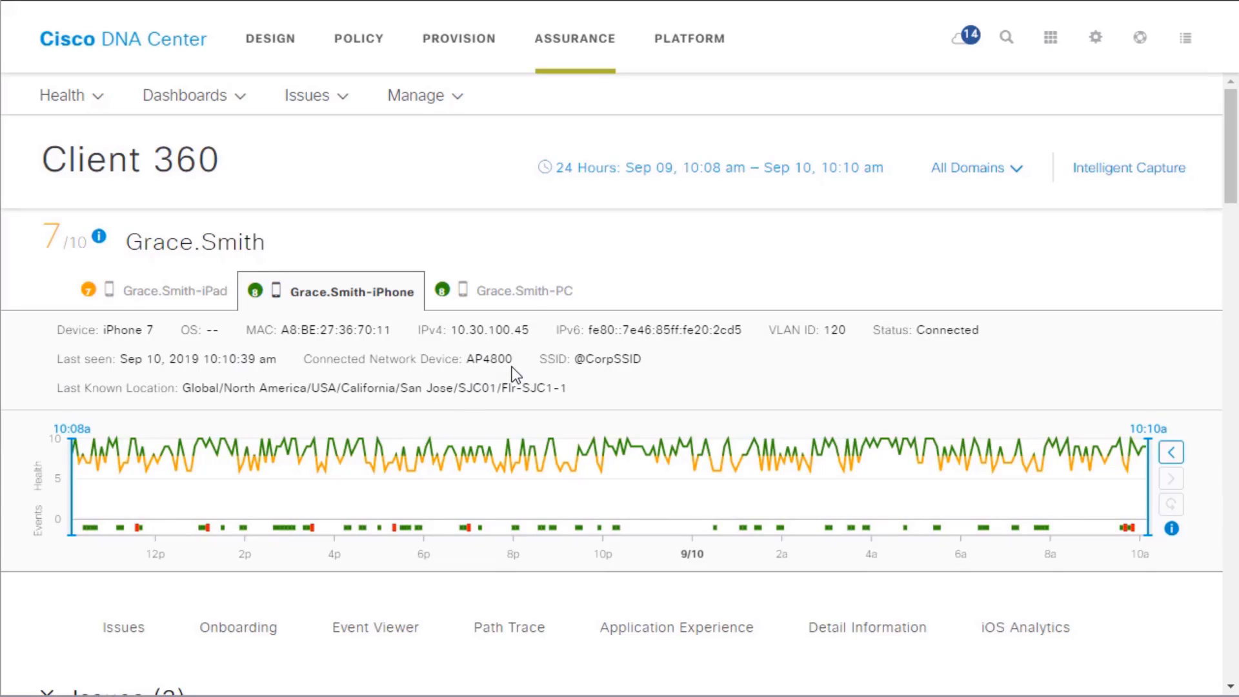
{"action": "mouse_move", "coordinate": [558, 379]}
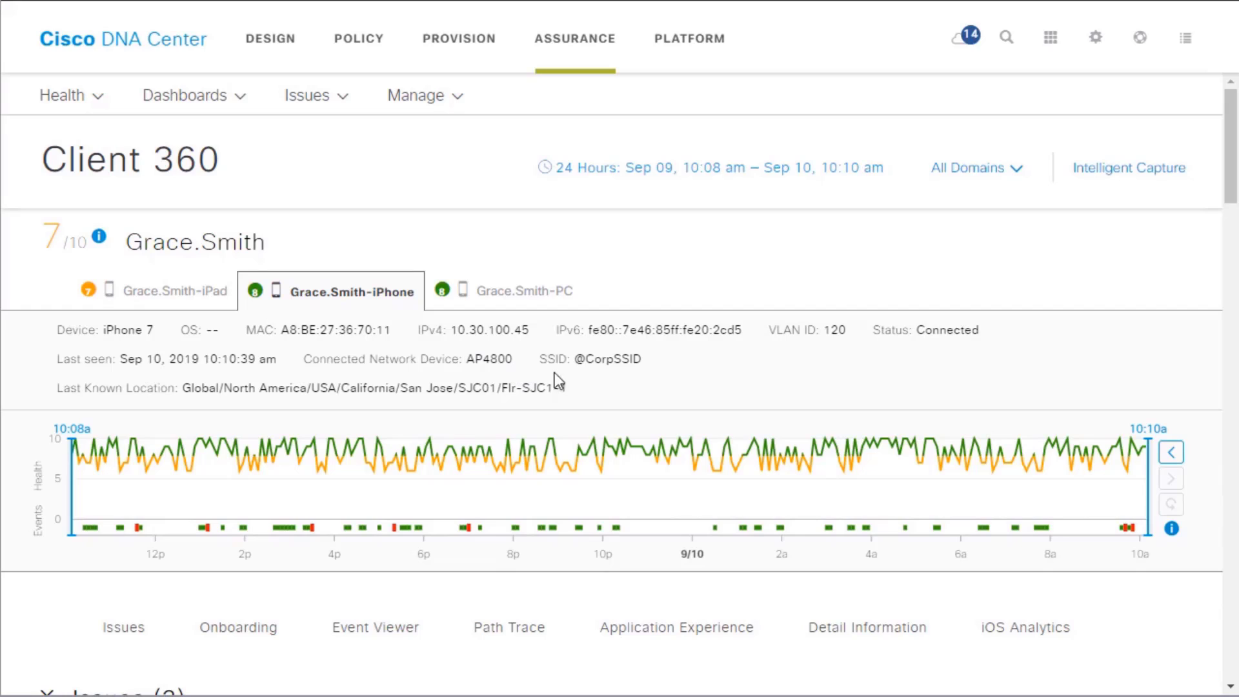
{"action": "mouse_move", "coordinate": [586, 377]}
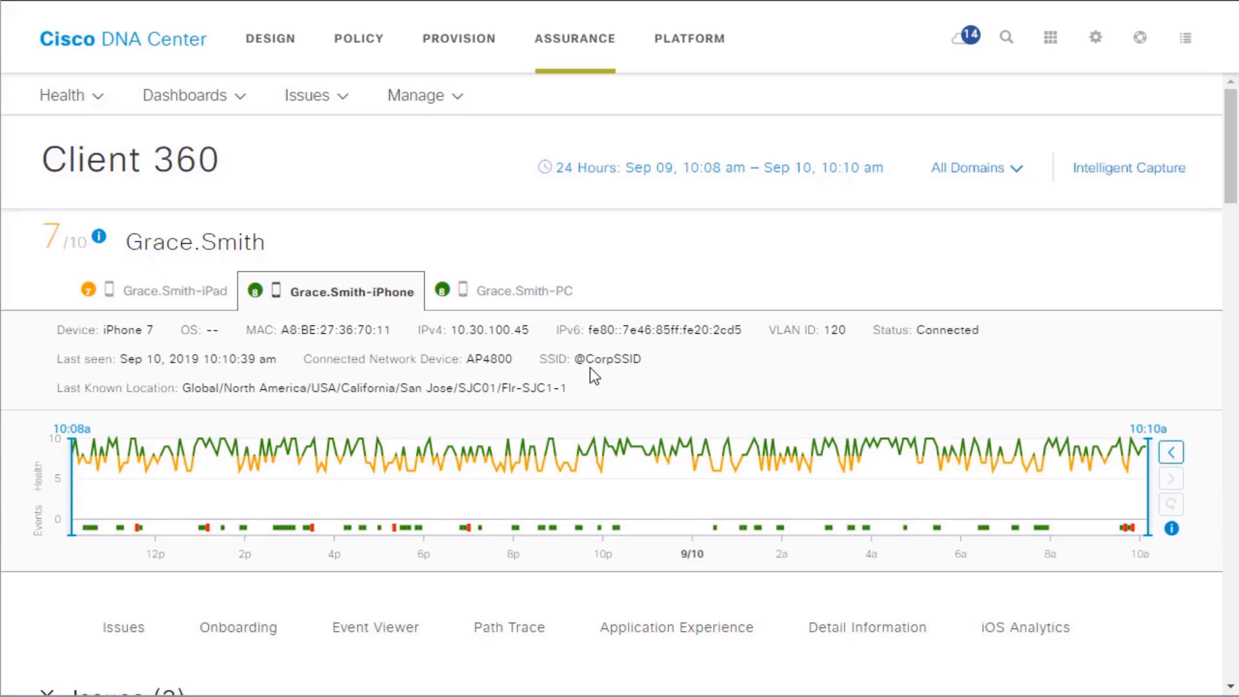
{"action": "left_click", "coordinate": [198, 458]}
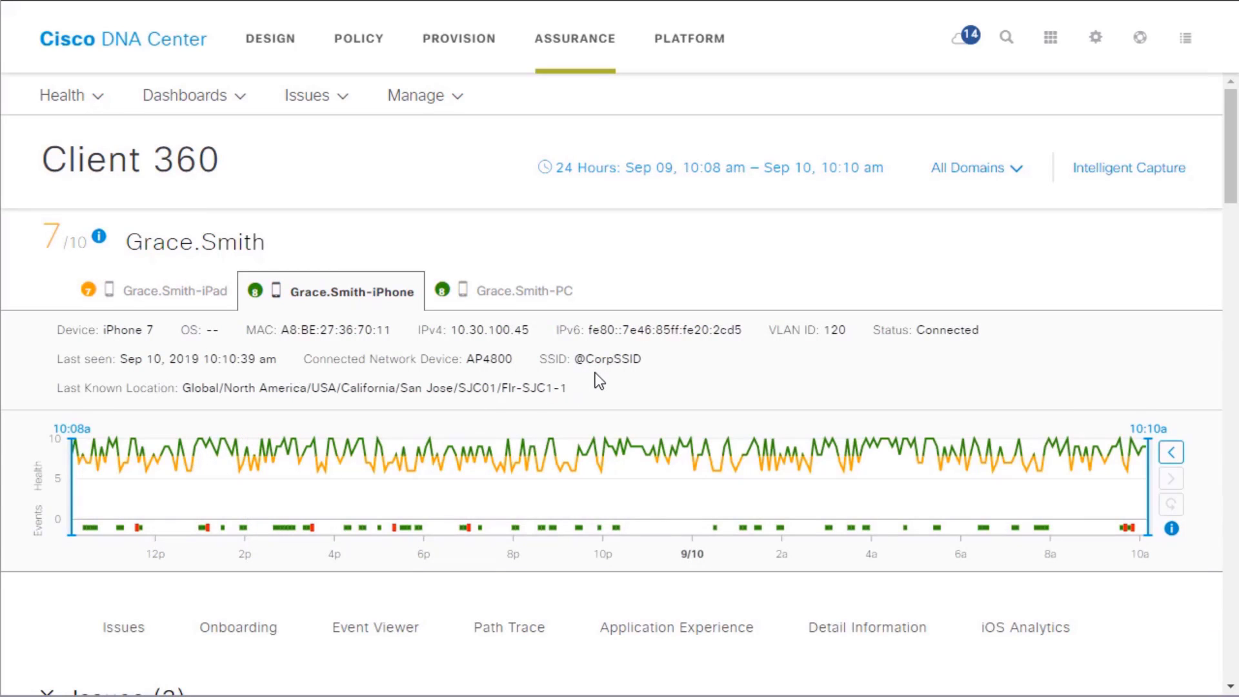
{"action": "mouse_move", "coordinate": [640, 404]}
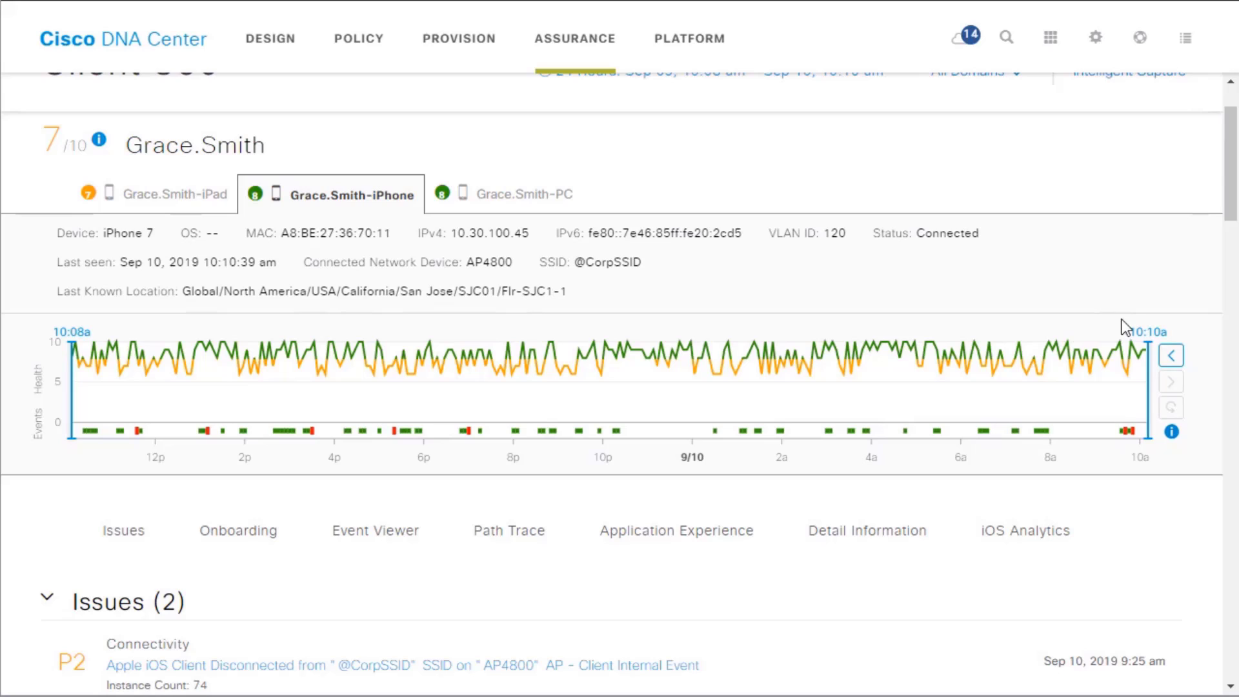
{"action": "mouse_move", "coordinate": [1126, 307]}
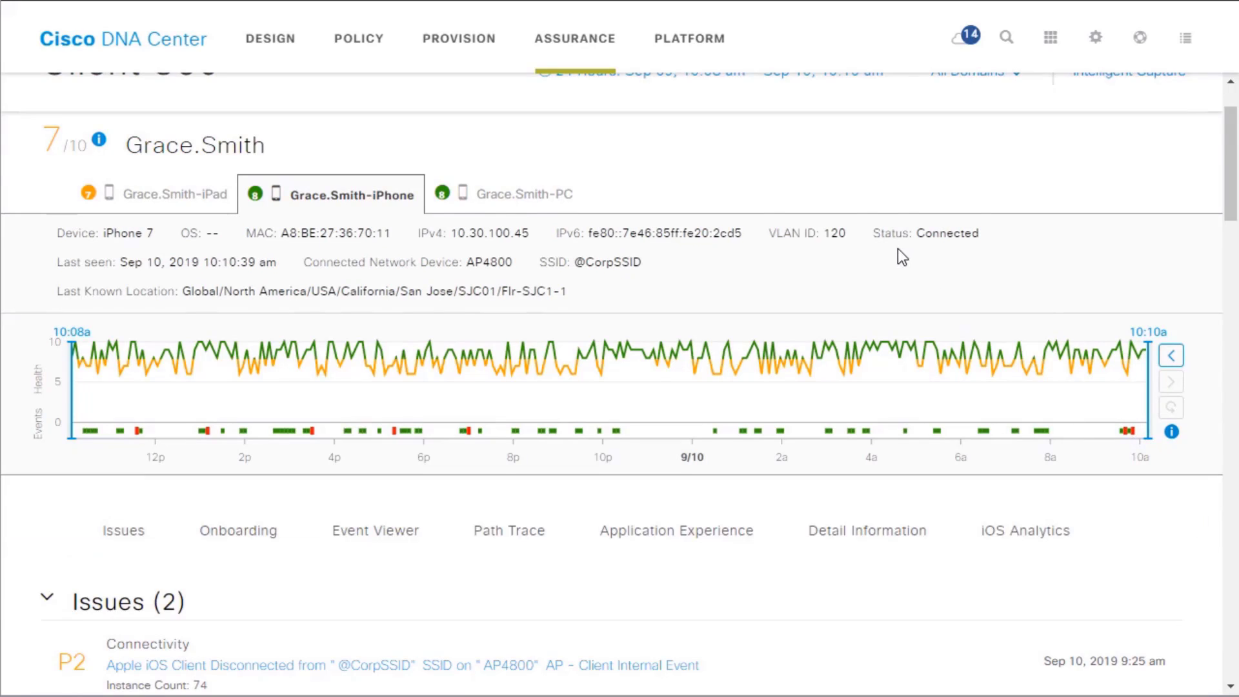
{"action": "scroll", "scroll_direction": "down", "scroll_amount": 3}
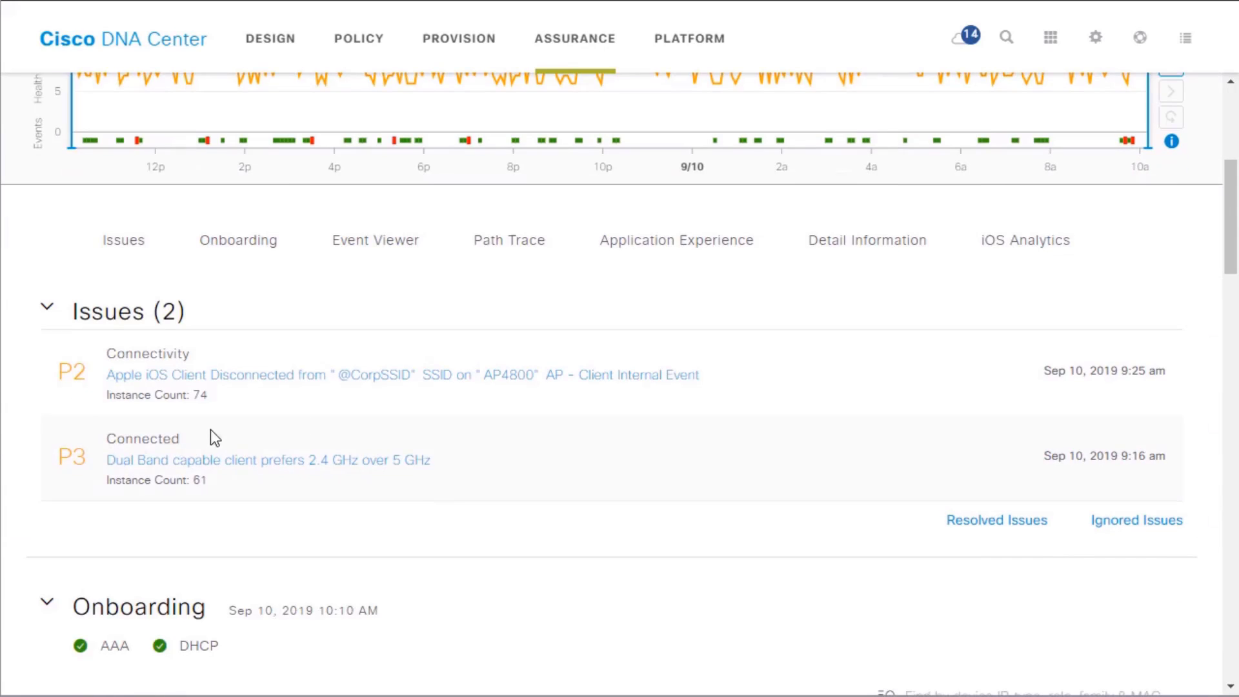
{"action": "mouse_move", "coordinate": [284, 428]}
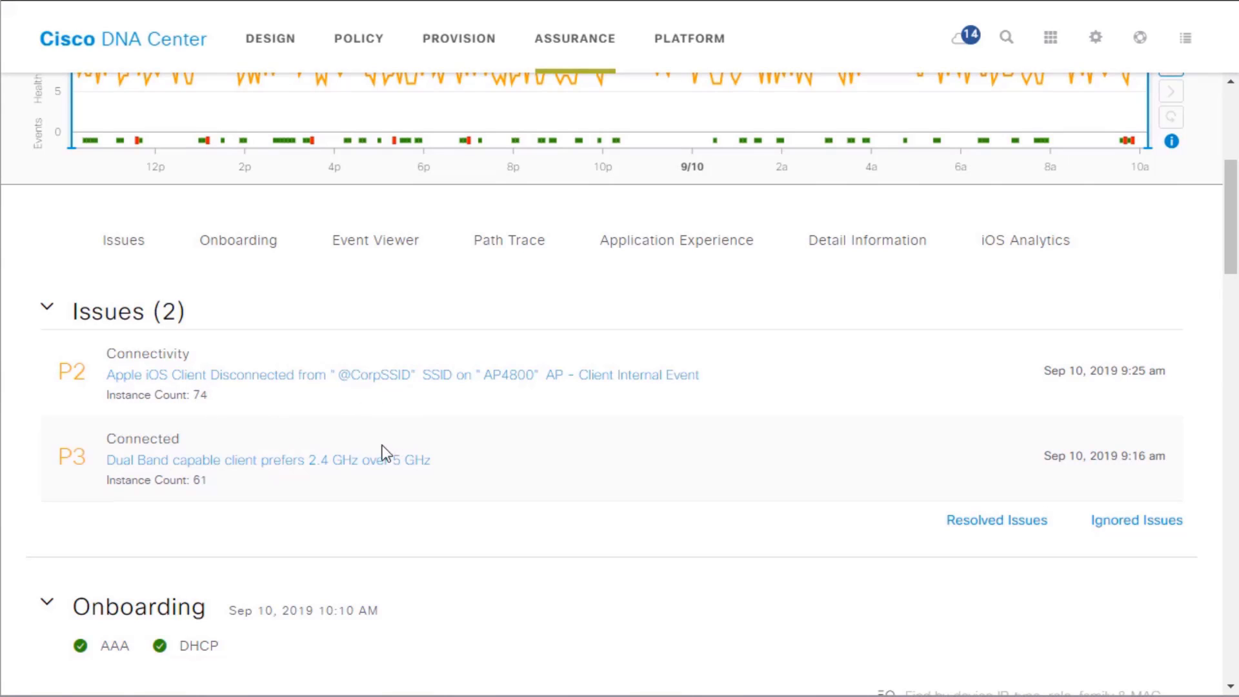
{"action": "scroll", "scroll_direction": "down", "scroll_amount": 3}
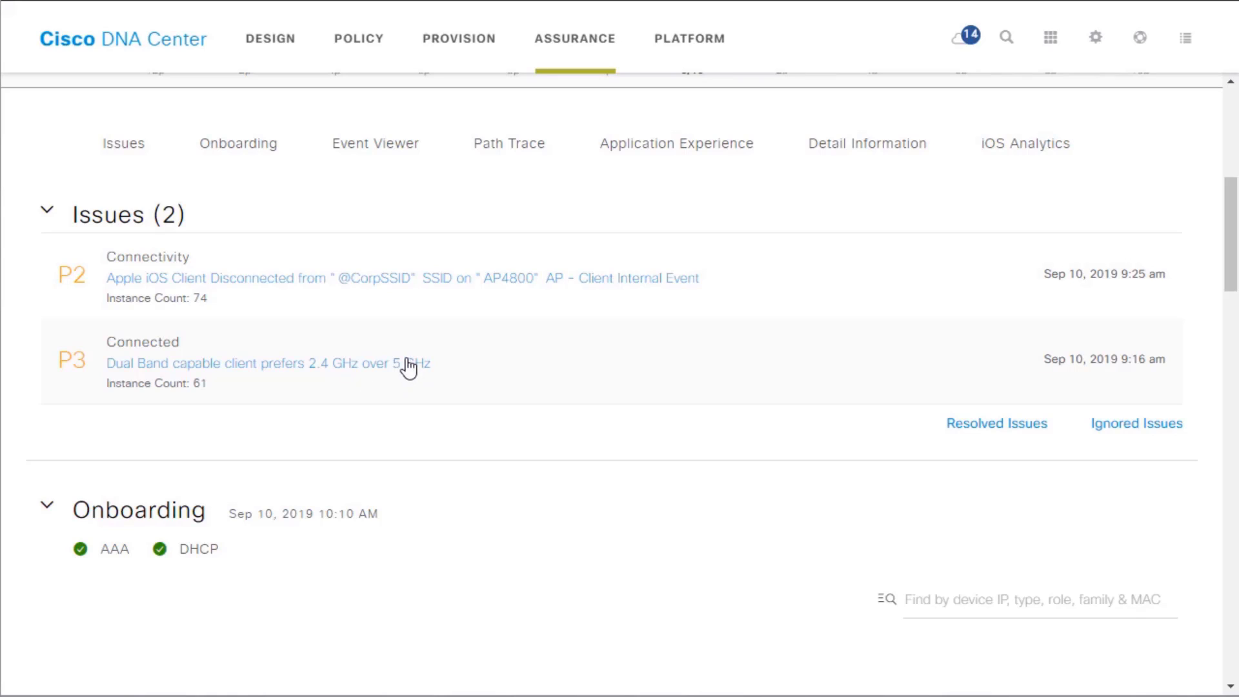
{"action": "mouse_move", "coordinate": [388, 384]}
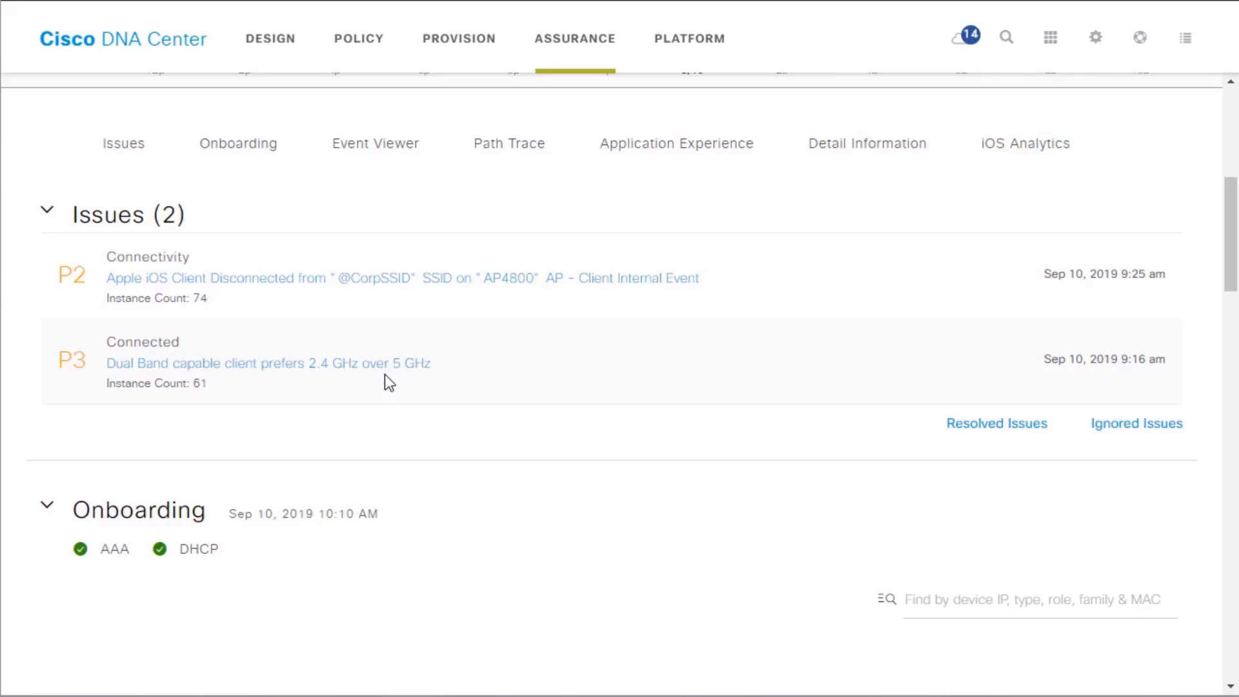
{"action": "mouse_move", "coordinate": [409, 384]}
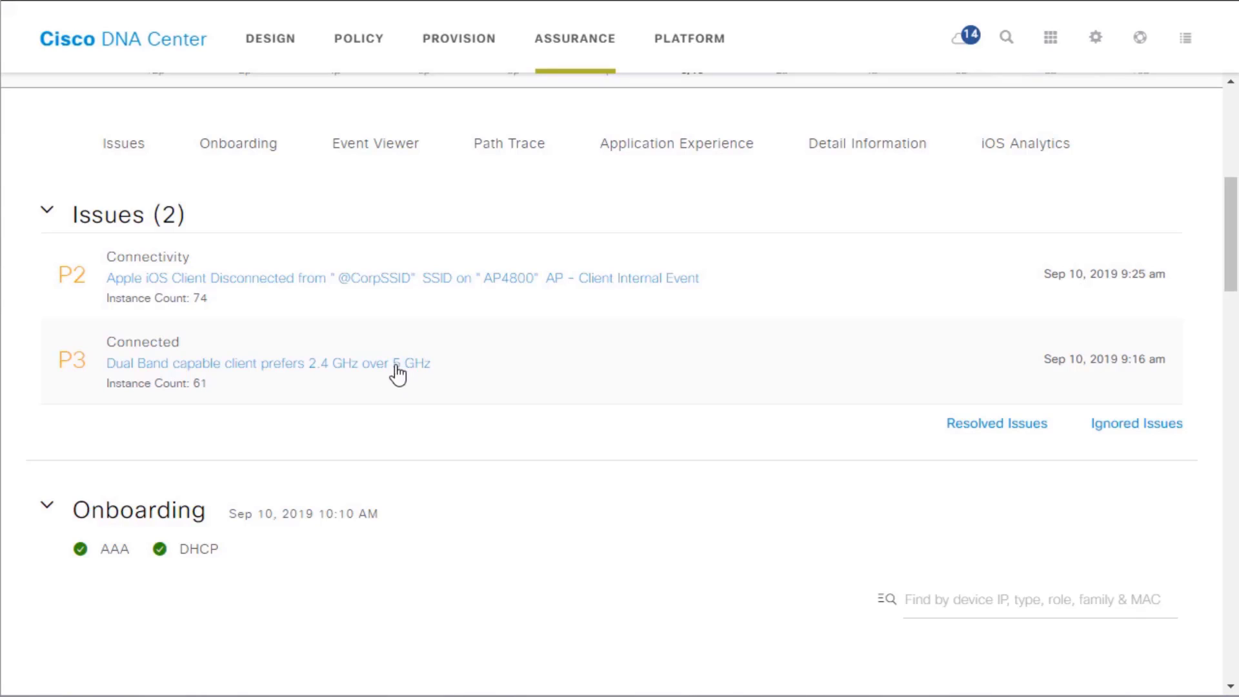
{"action": "mouse_move", "coordinate": [349, 393]}
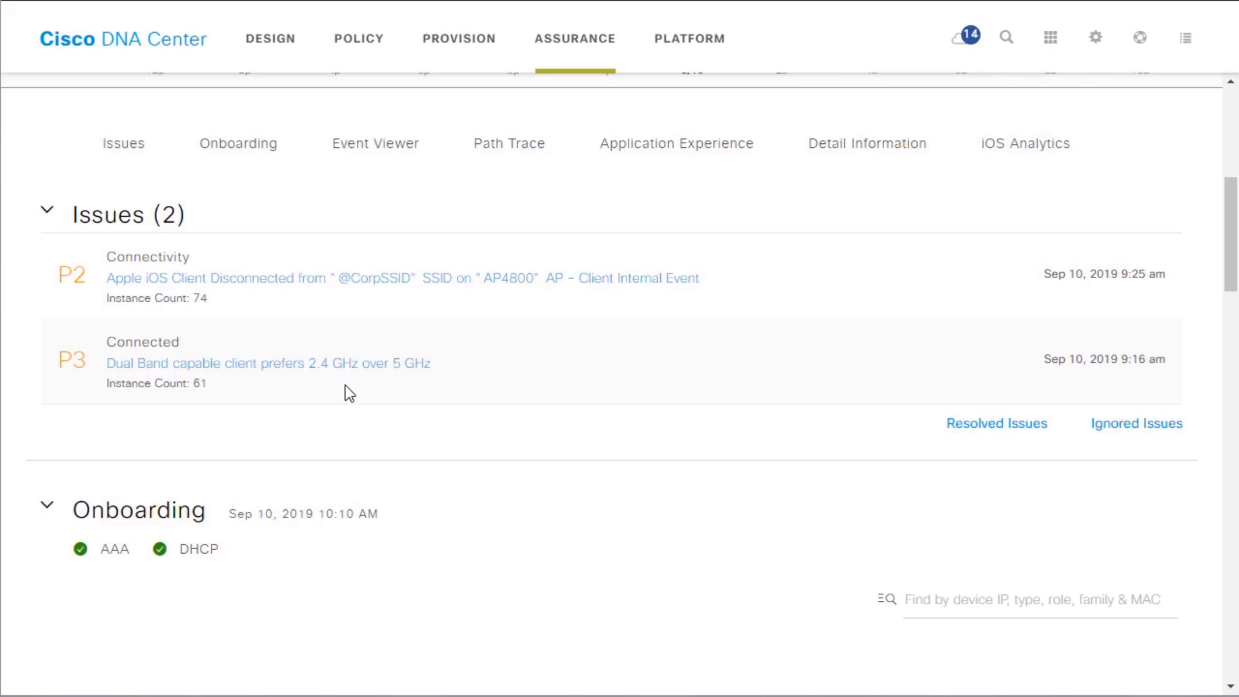
{"action": "scroll", "scroll_direction": "down", "scroll_amount": 3}
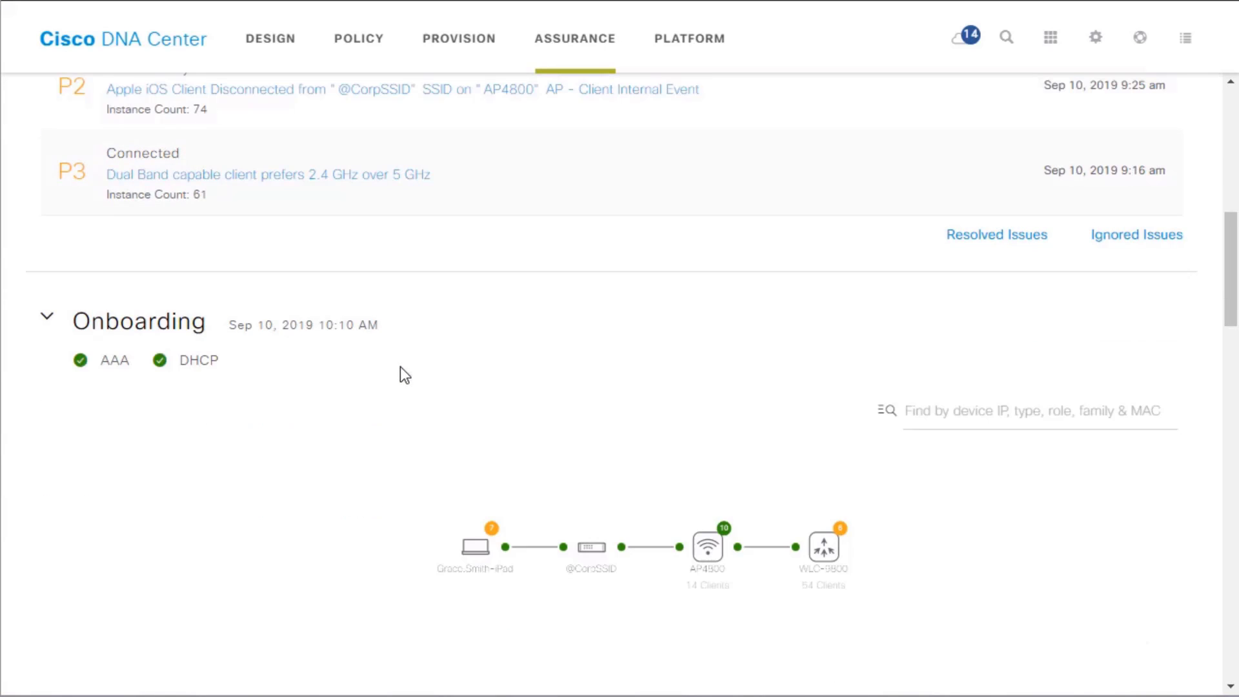
{"action": "scroll", "scroll_direction": "down", "scroll_amount": 3}
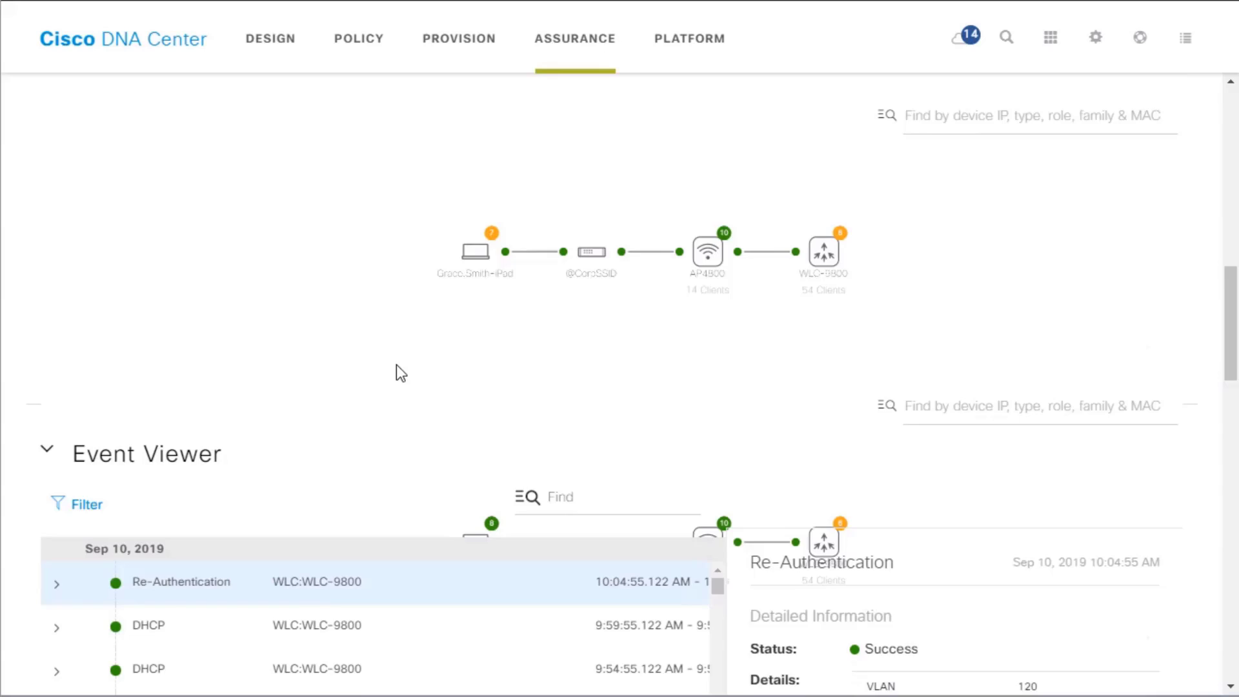
{"action": "scroll", "scroll_direction": "down", "scroll_amount": 3}
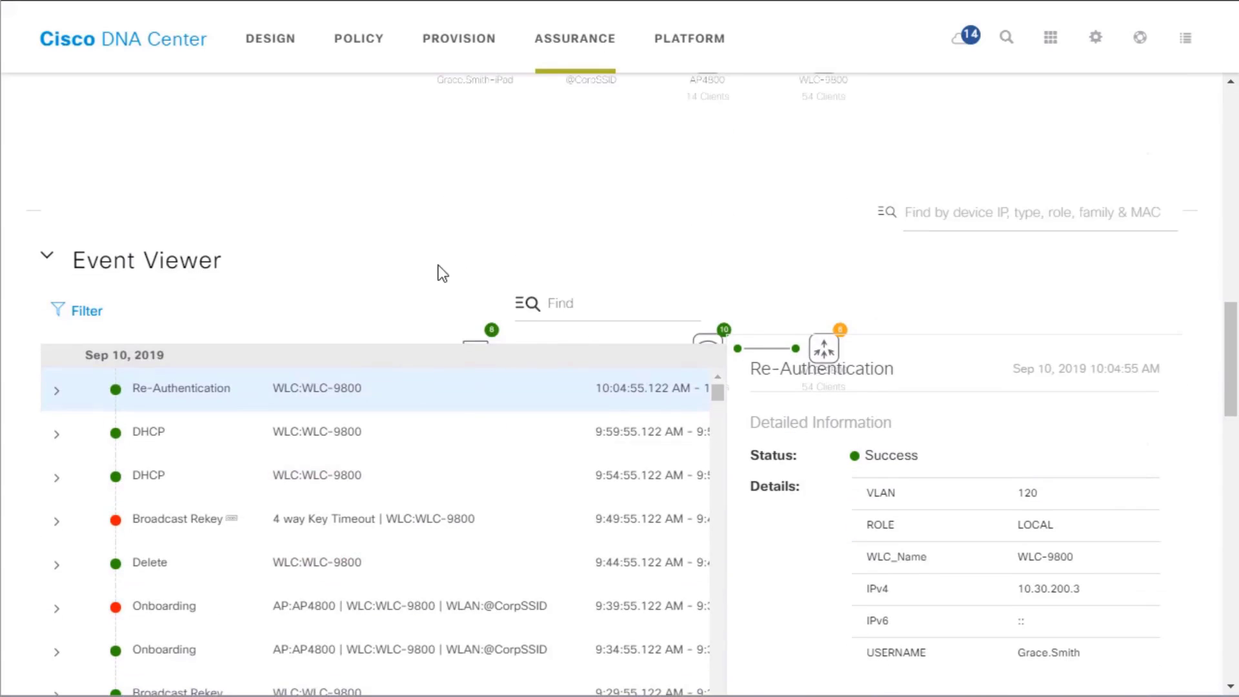
{"action": "scroll", "scroll_direction": "down", "scroll_amount": 3}
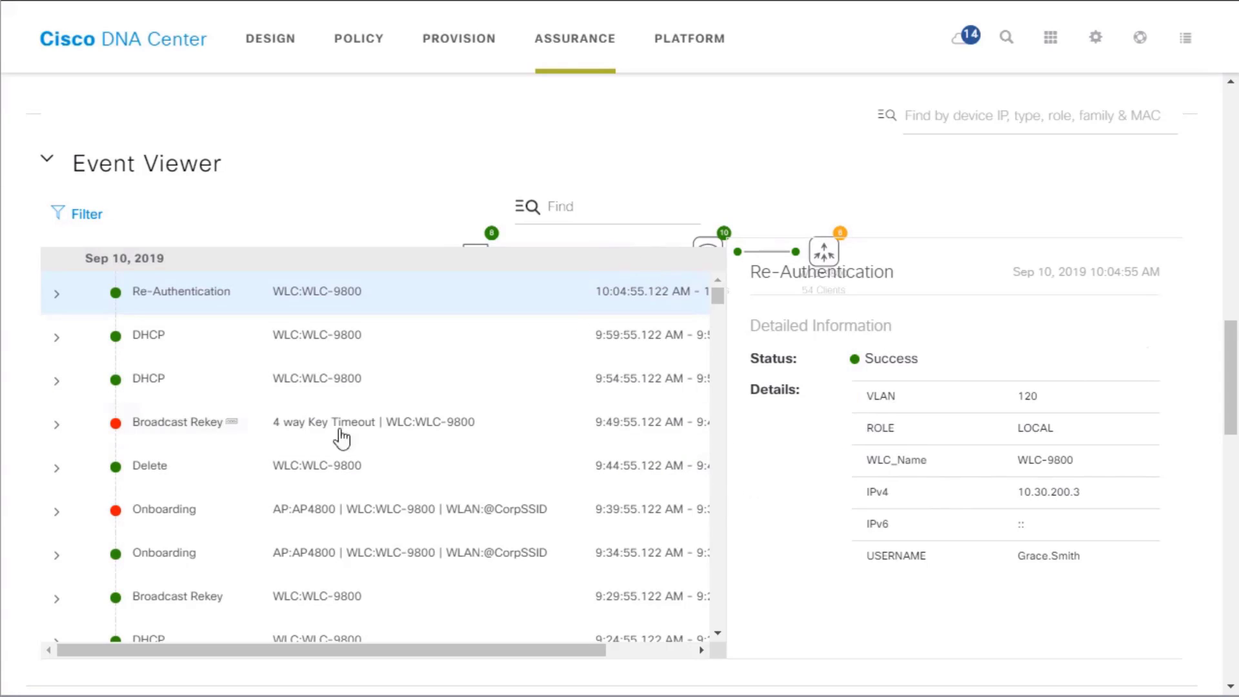
{"action": "mouse_move", "coordinate": [351, 488]}
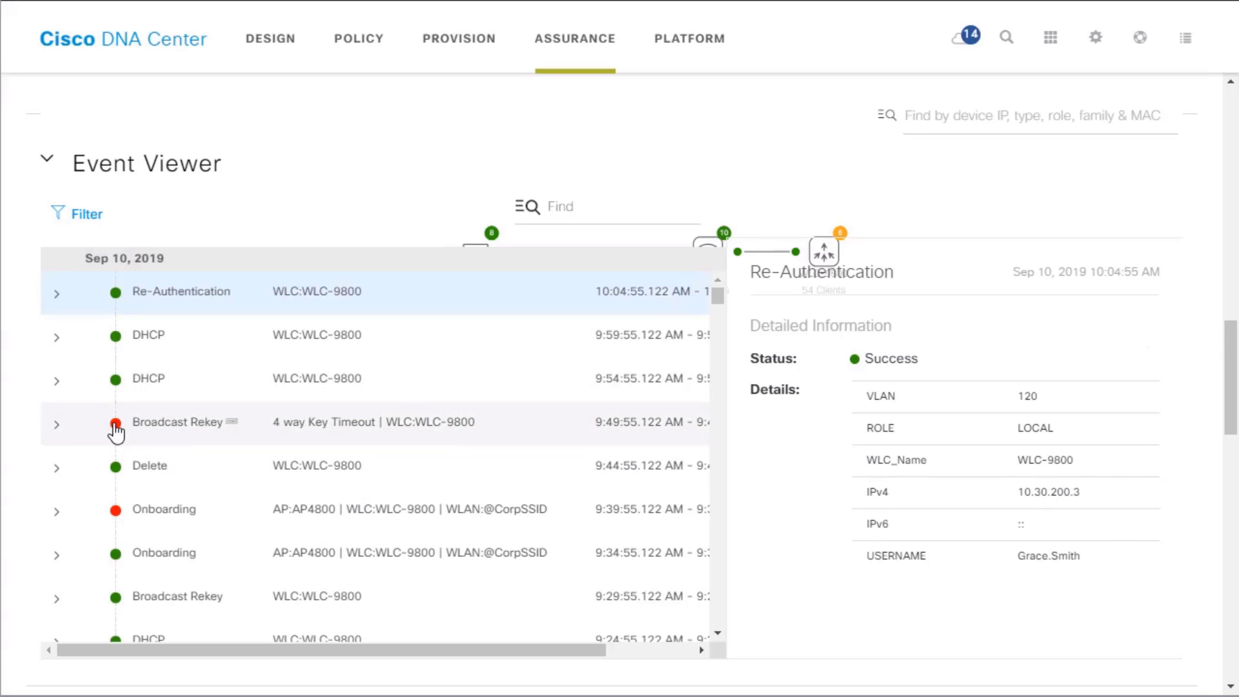
Step: Expand the failed Broadcast Rekey event and show its KeyExchange four-way key timeout failure
{"action": "left_click", "coordinate": [178, 421]}
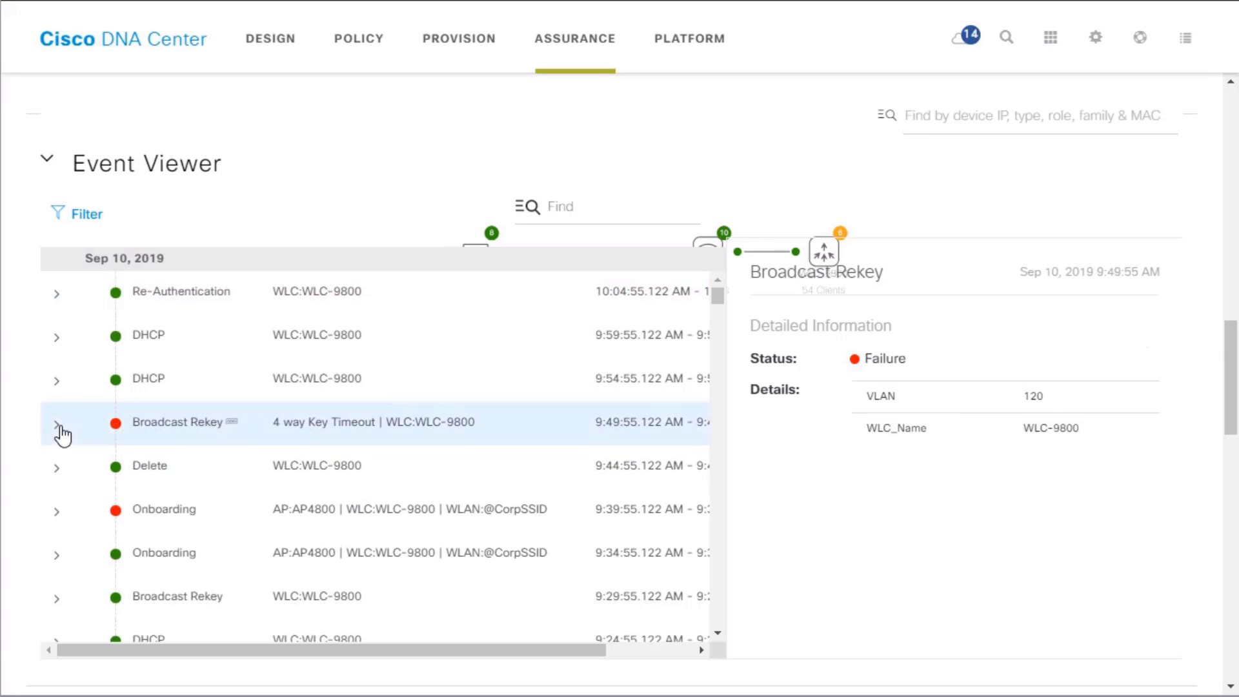
{"action": "left_click", "coordinate": [56, 423]}
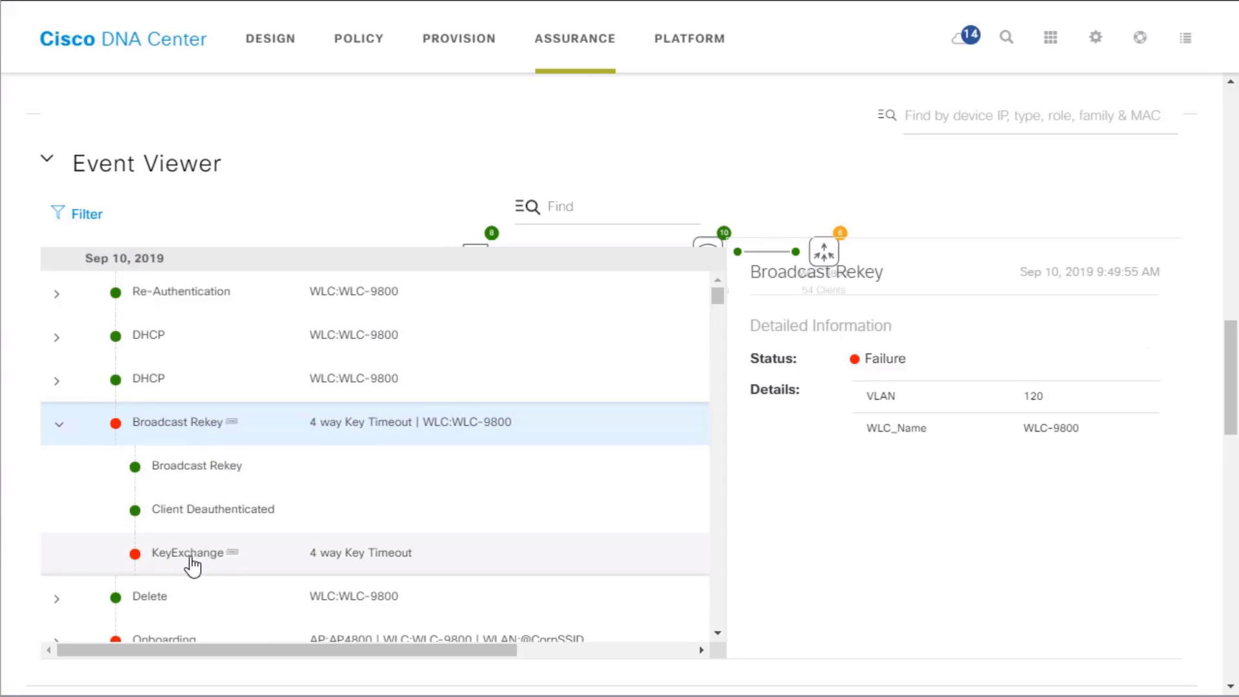
{"action": "left_click", "coordinate": [189, 552]}
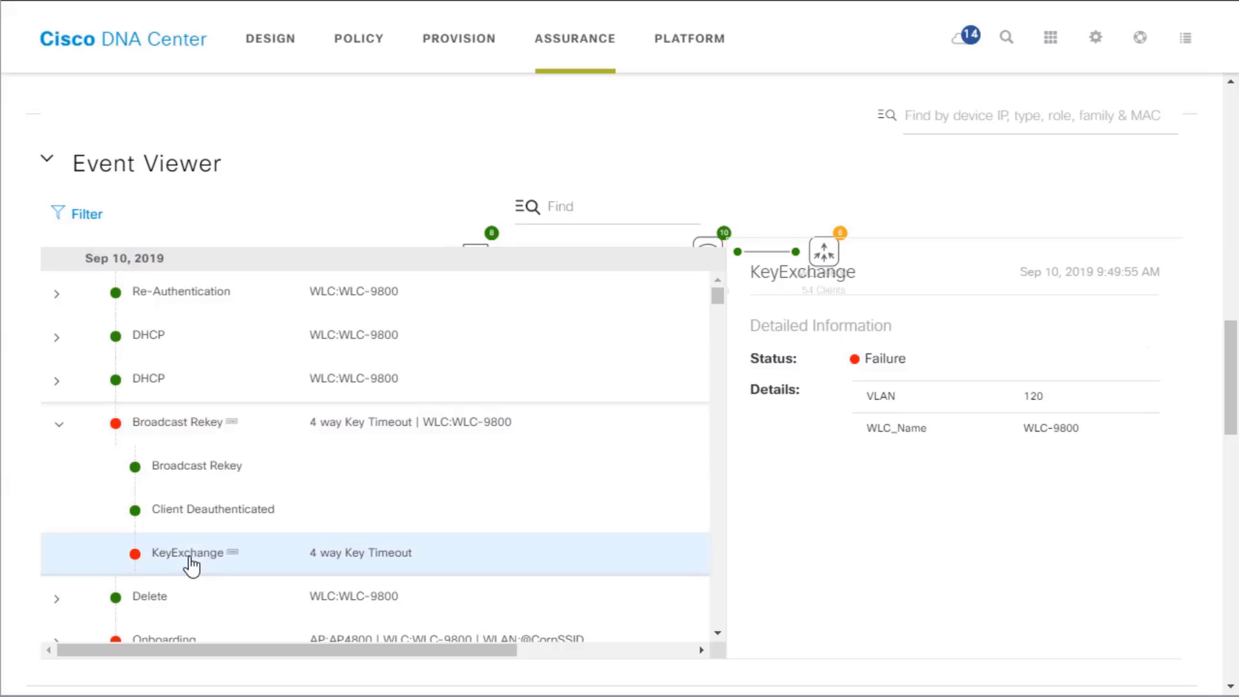
{"action": "scroll", "scroll_direction": "down", "scroll_amount": 3}
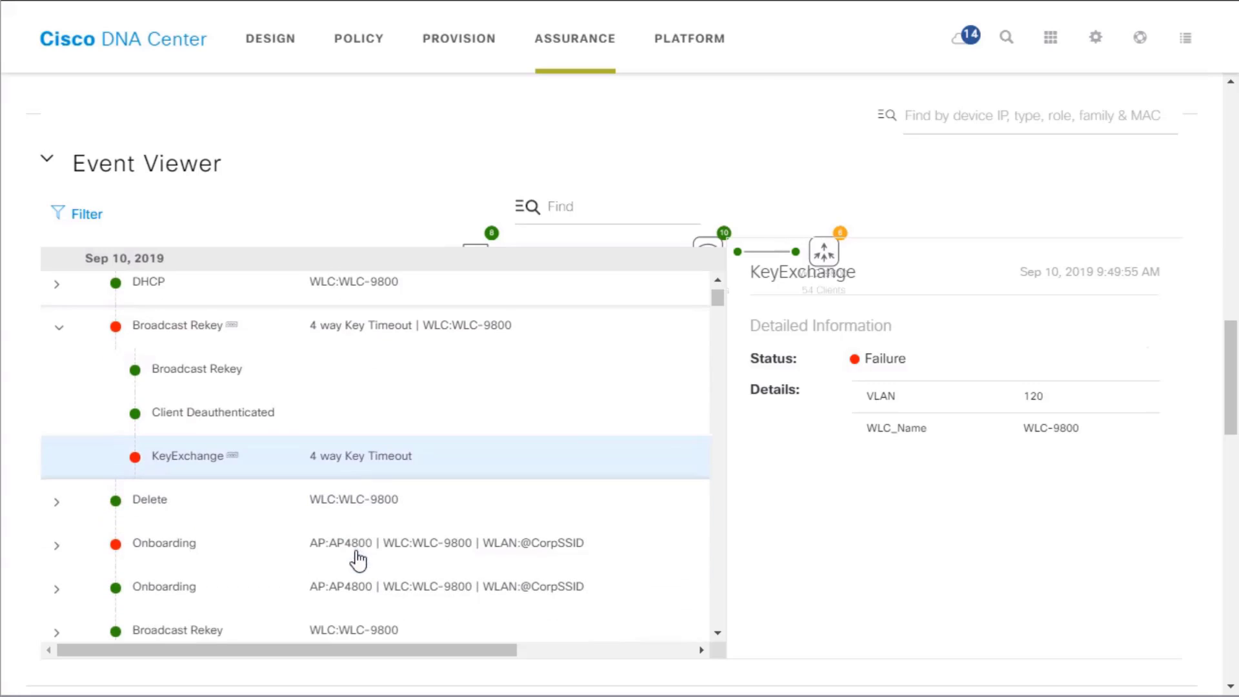
{"action": "mouse_move", "coordinate": [504, 462]}
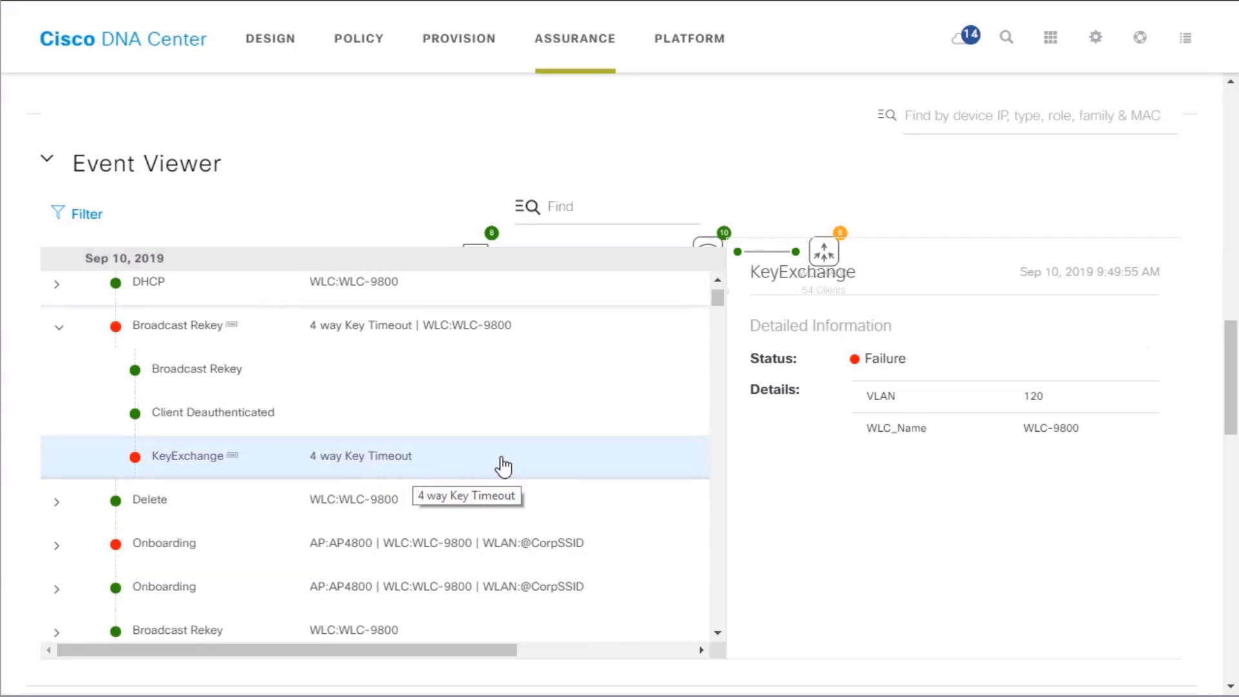
{"action": "mouse_move", "coordinate": [550, 465]}
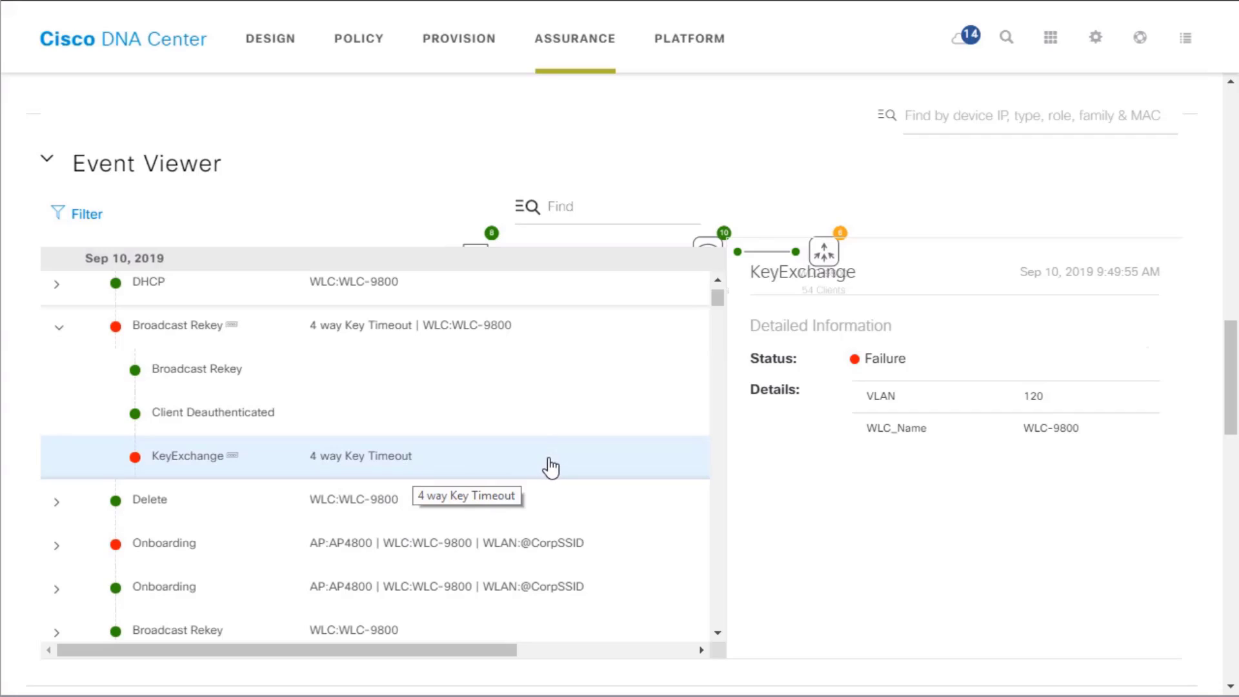
{"action": "mouse_move", "coordinate": [648, 466]}
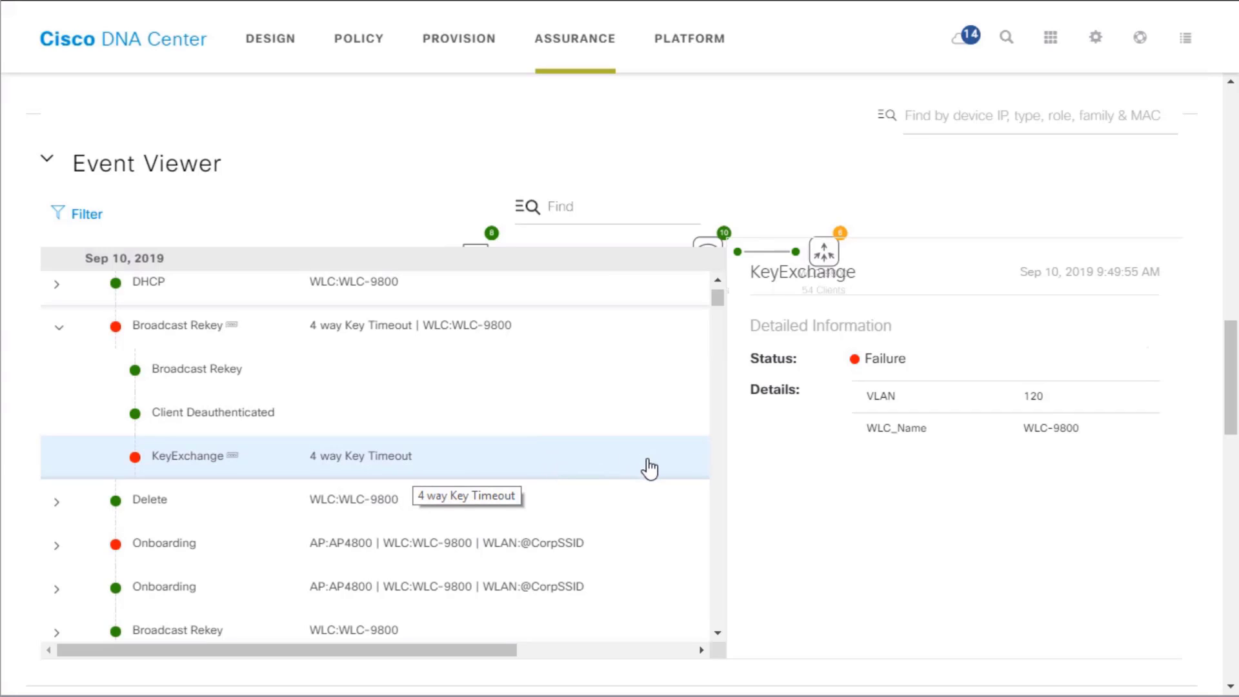
{"action": "mouse_move", "coordinate": [670, 455]}
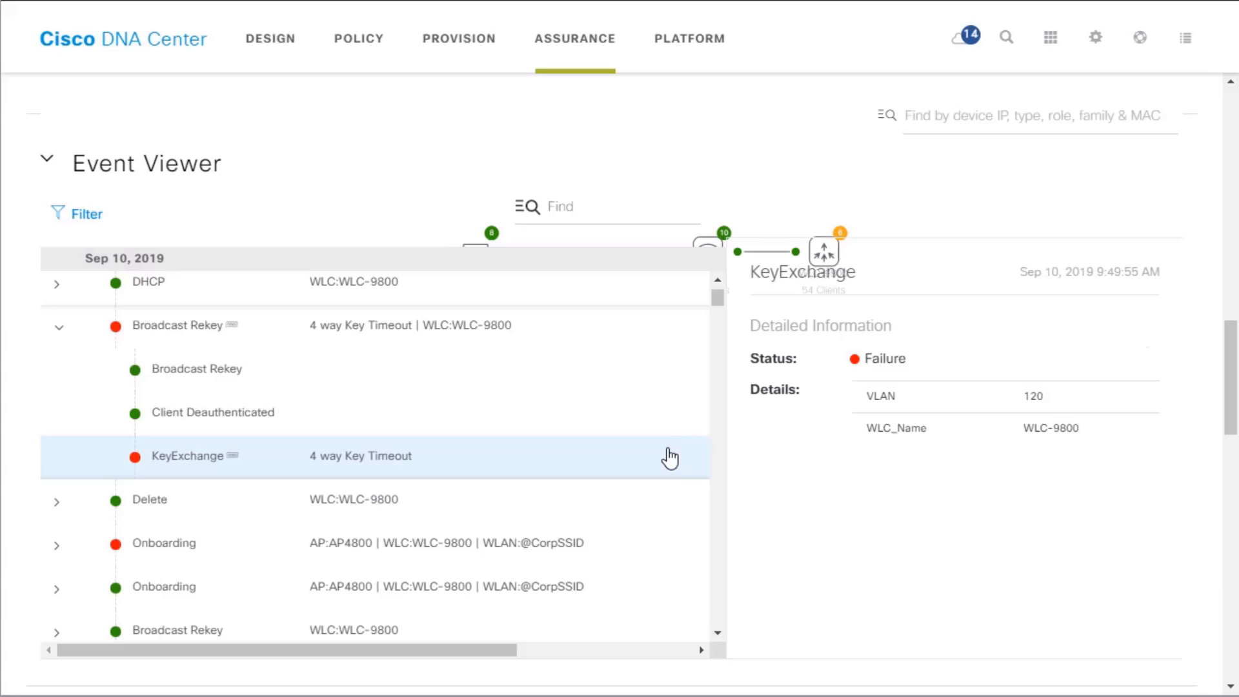
{"action": "scroll", "scroll_direction": "down", "scroll_amount": 3}
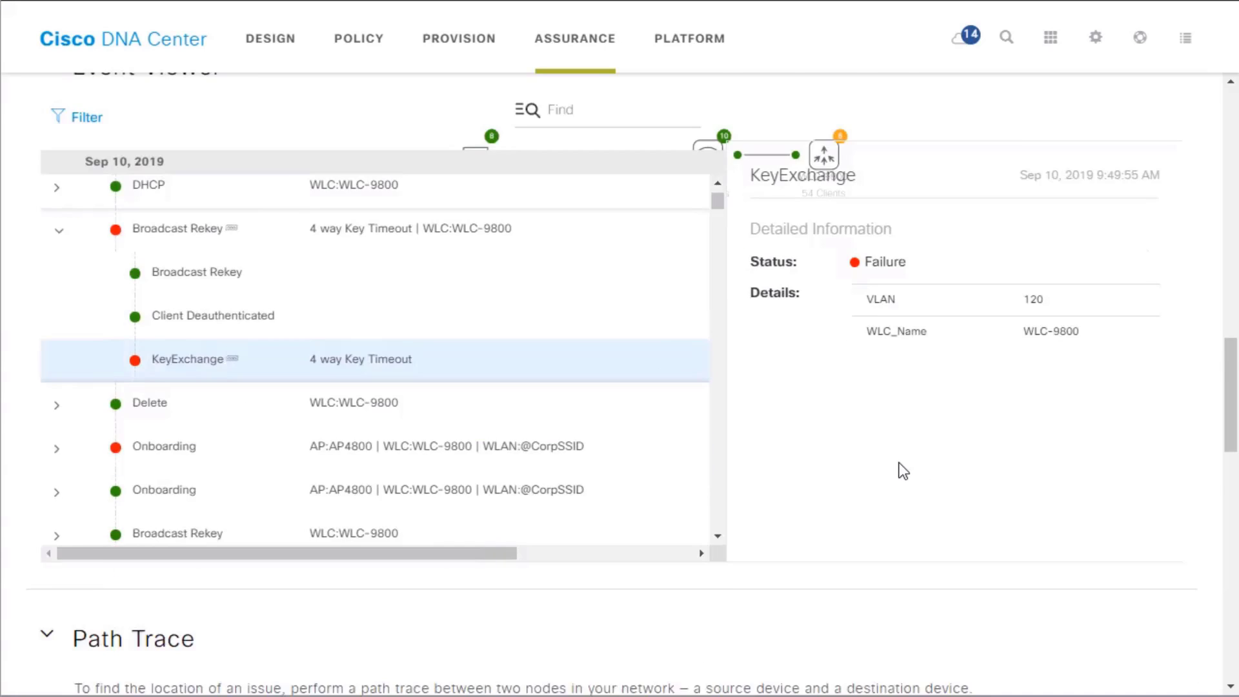
Step: Show the iOS Analytics data listing neighbor APs and client disassociation records
{"action": "scroll", "scroll_direction": "down", "scroll_amount": 3}
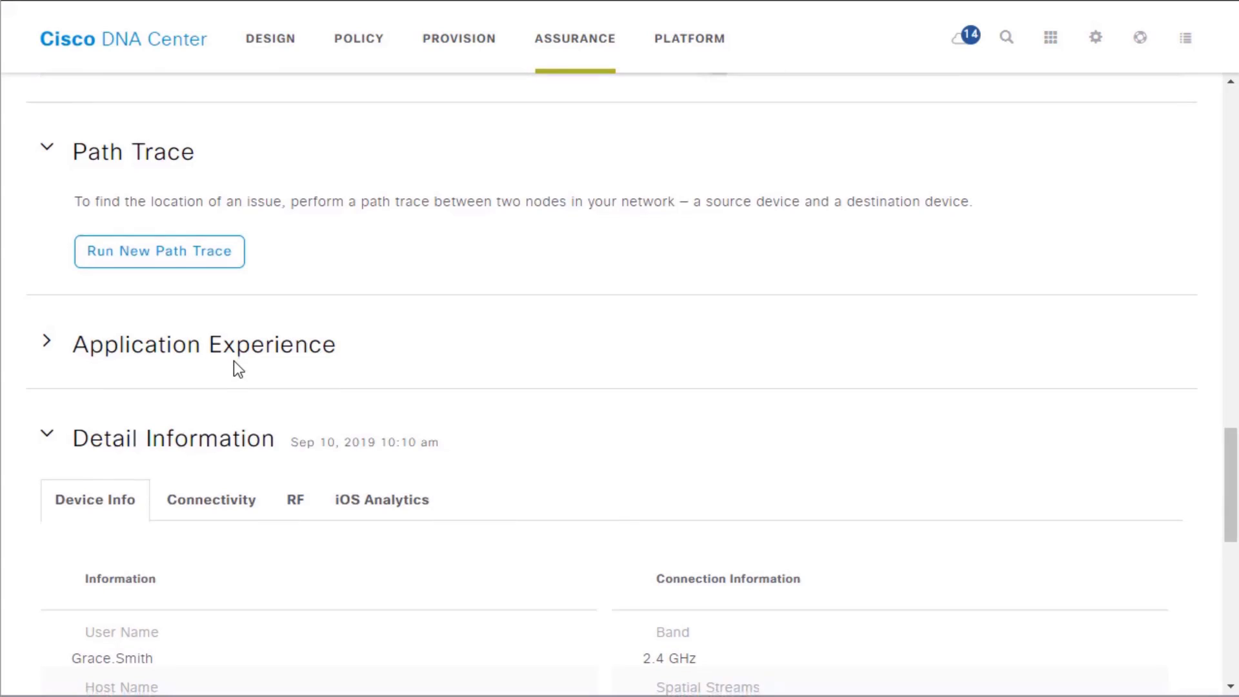
{"action": "scroll", "scroll_direction": "down", "scroll_amount": 3}
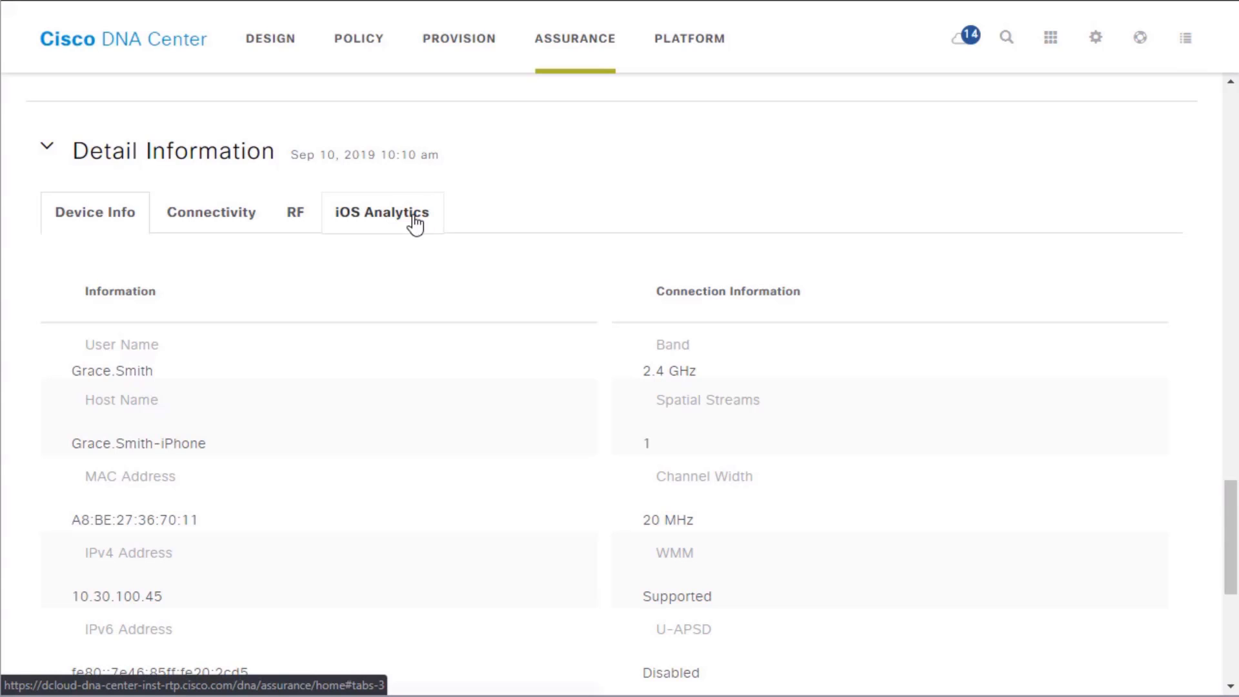
{"action": "left_click", "coordinate": [382, 212]}
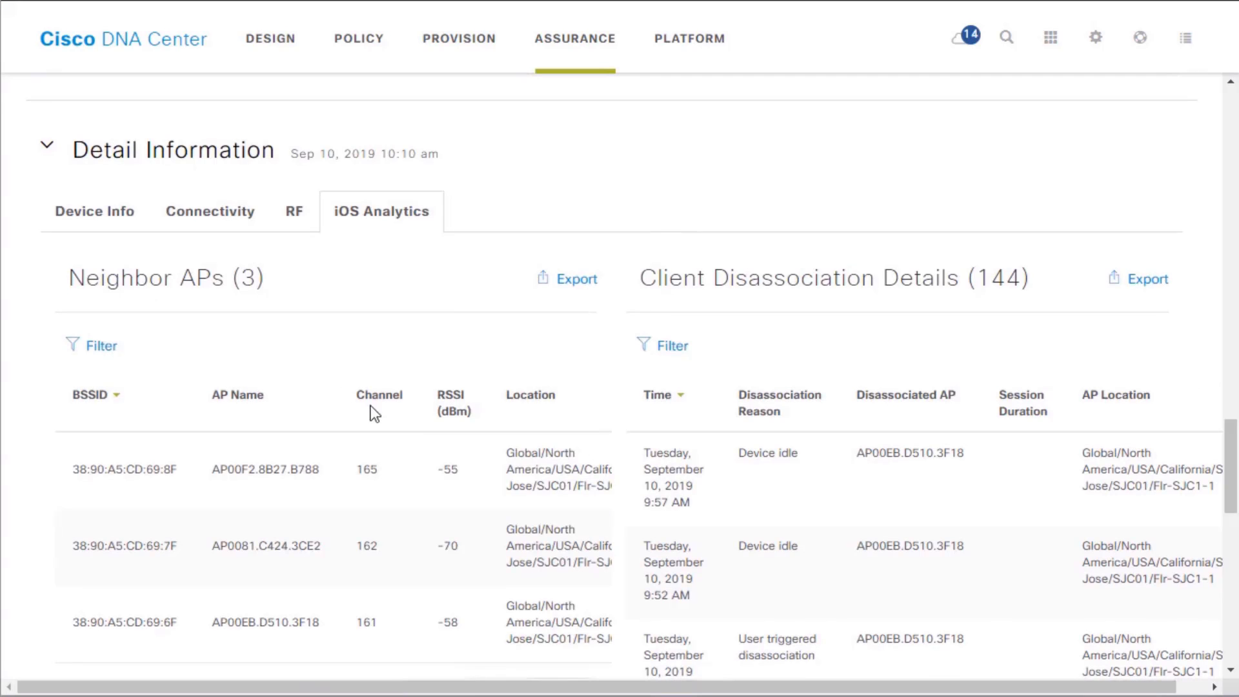
{"action": "scroll", "scroll_direction": "down", "scroll_amount": 3}
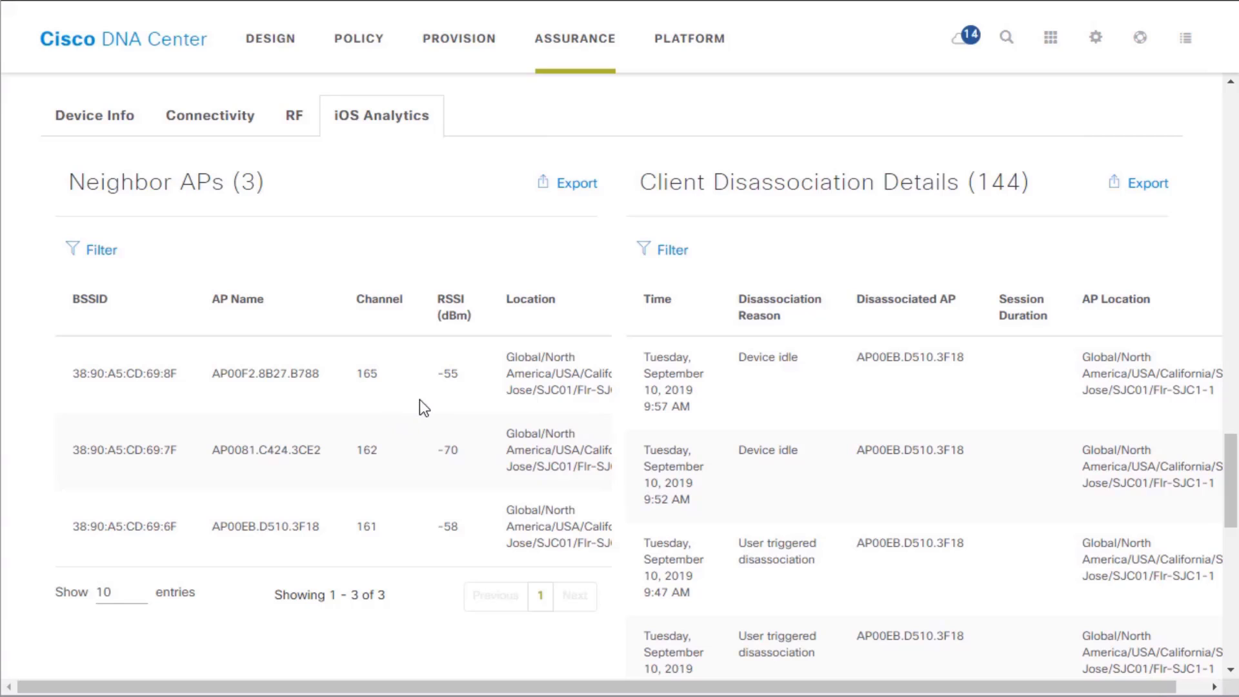
{"action": "mouse_move", "coordinate": [1216, 493]}
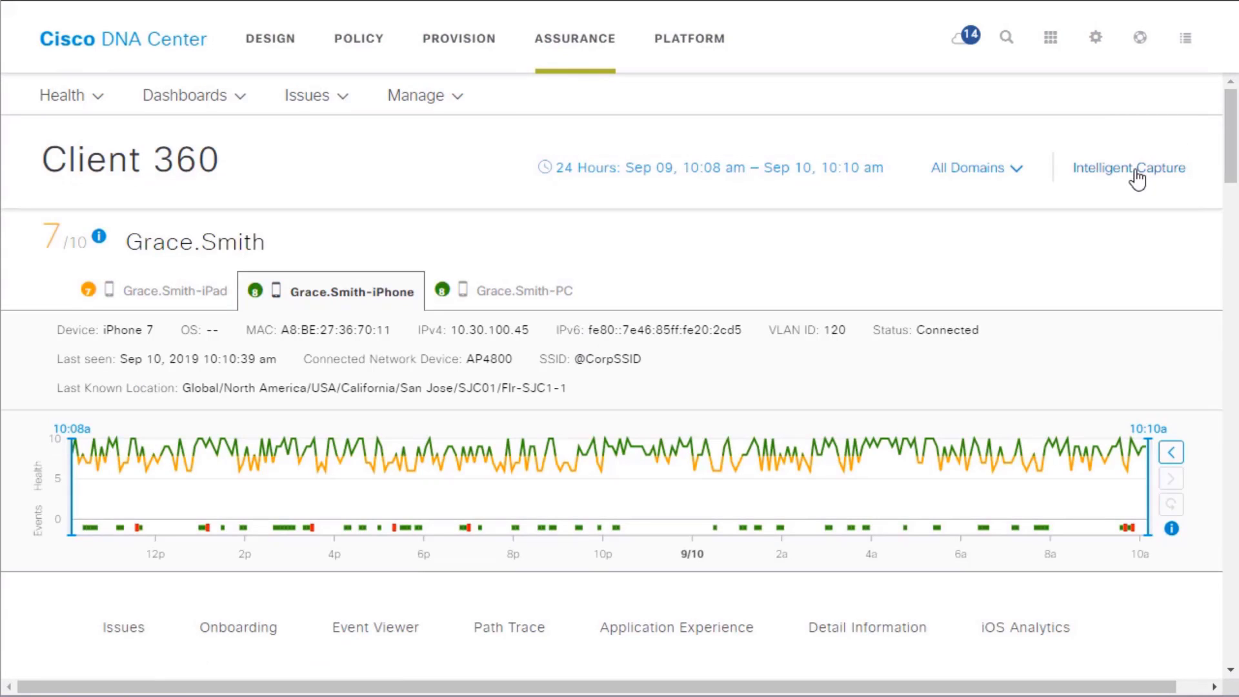
{"action": "mouse_move", "coordinate": [1128, 174]}
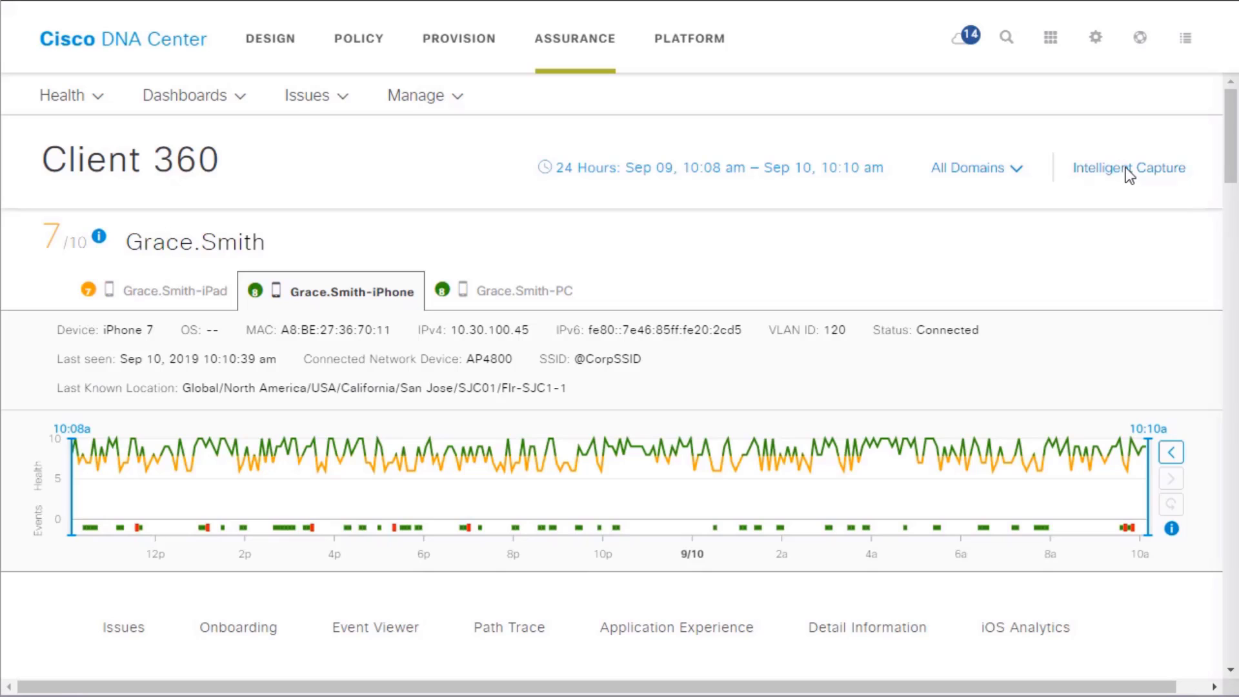
{"action": "left_click", "coordinate": [1128, 168]}
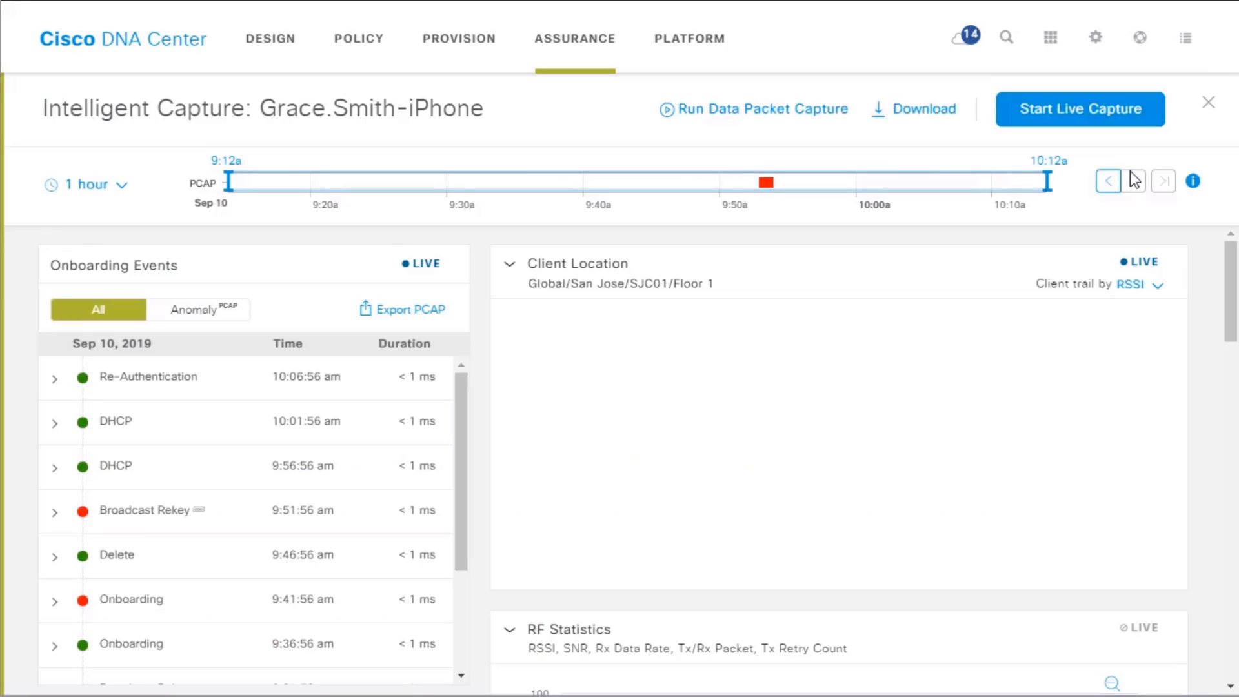
{"action": "left_click", "coordinate": [1132, 181]}
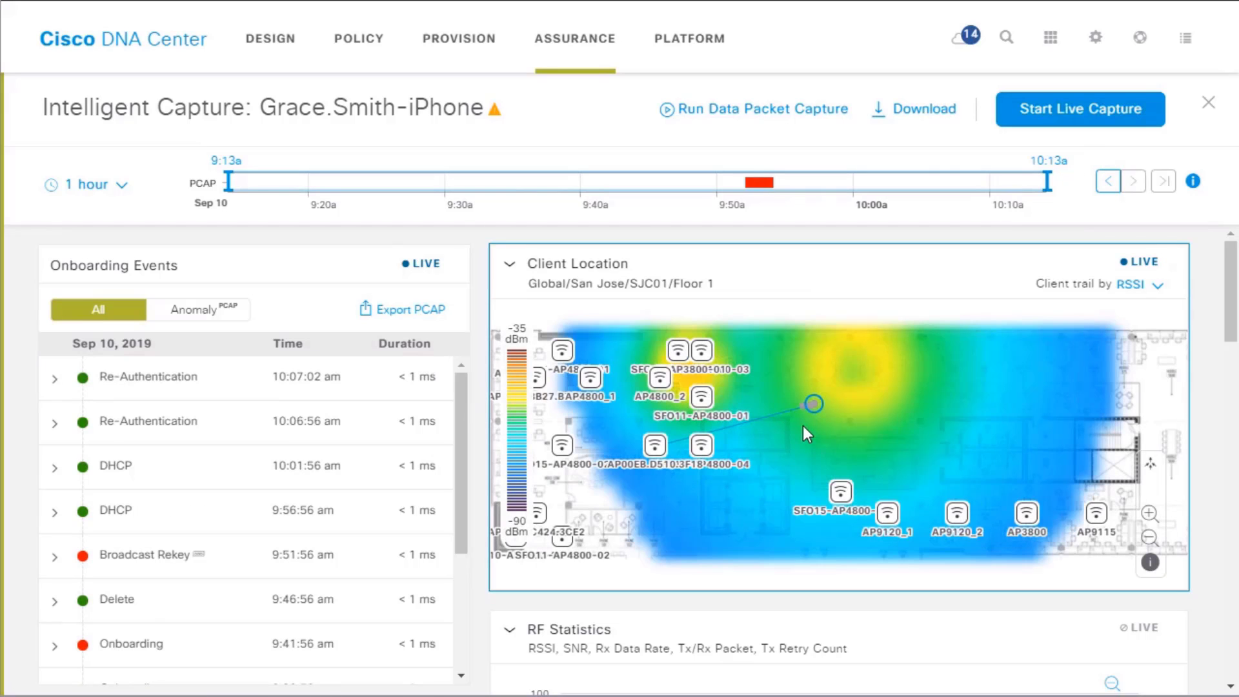
{"action": "mouse_move", "coordinate": [814, 419]}
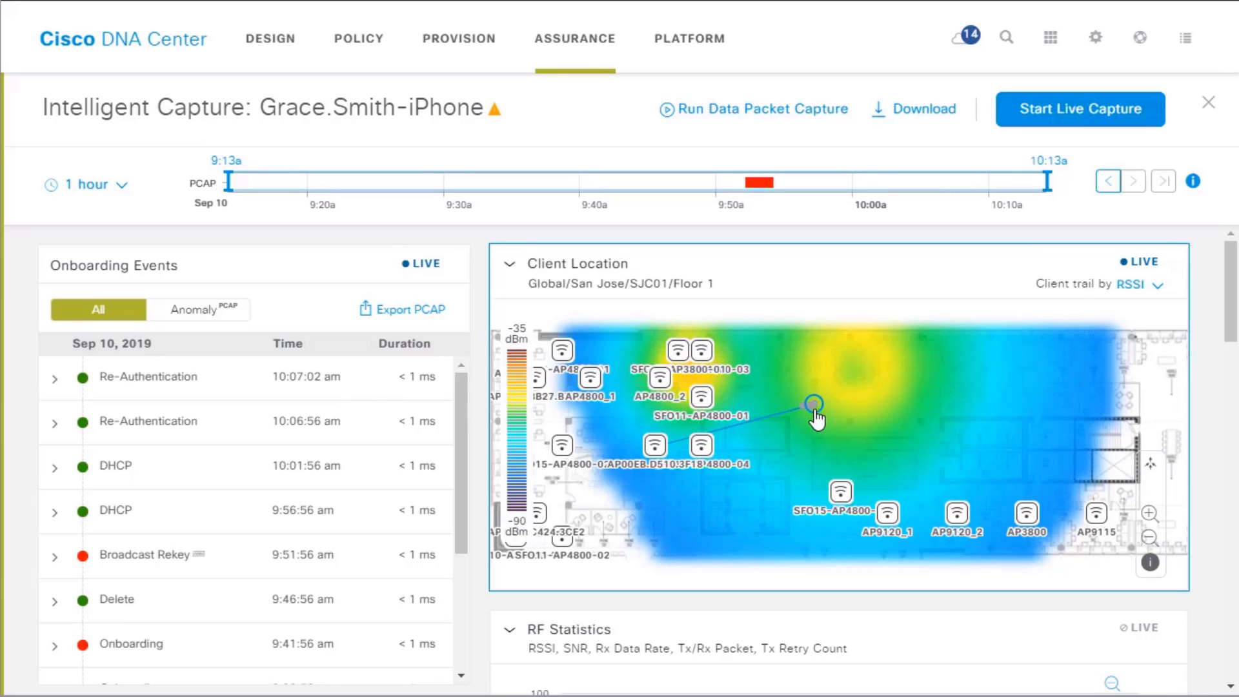
{"action": "mouse_move", "coordinate": [810, 428]}
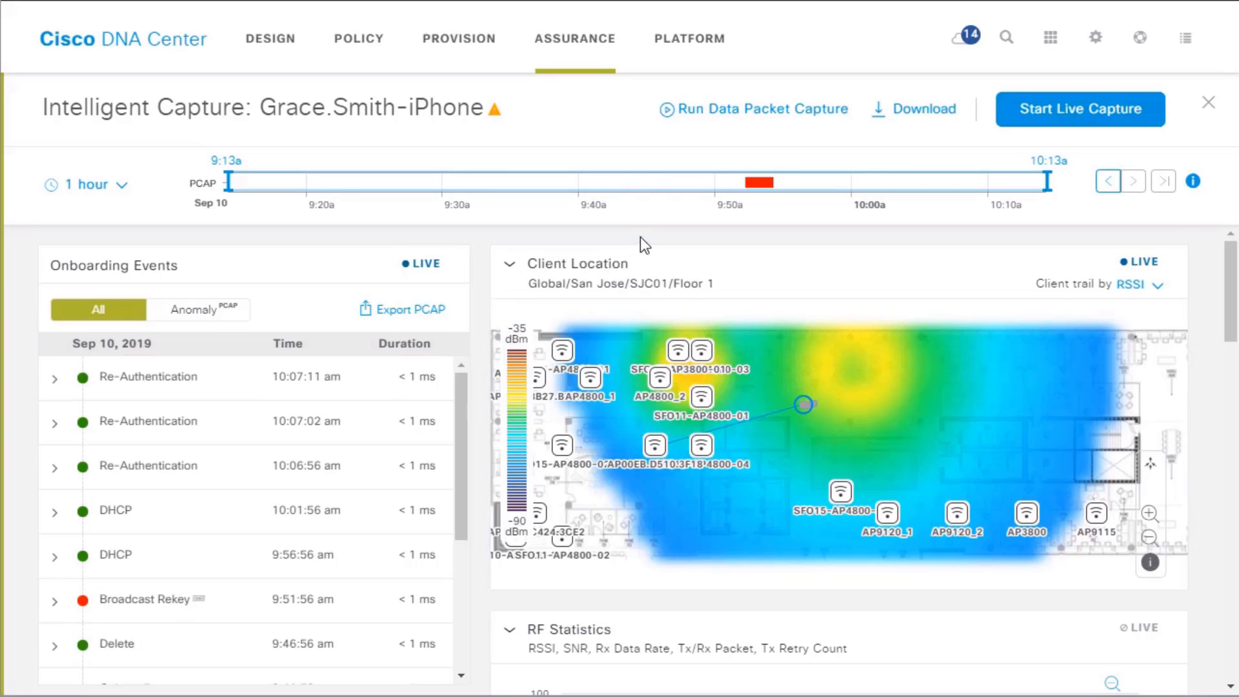
{"action": "mouse_move", "coordinate": [747, 207]}
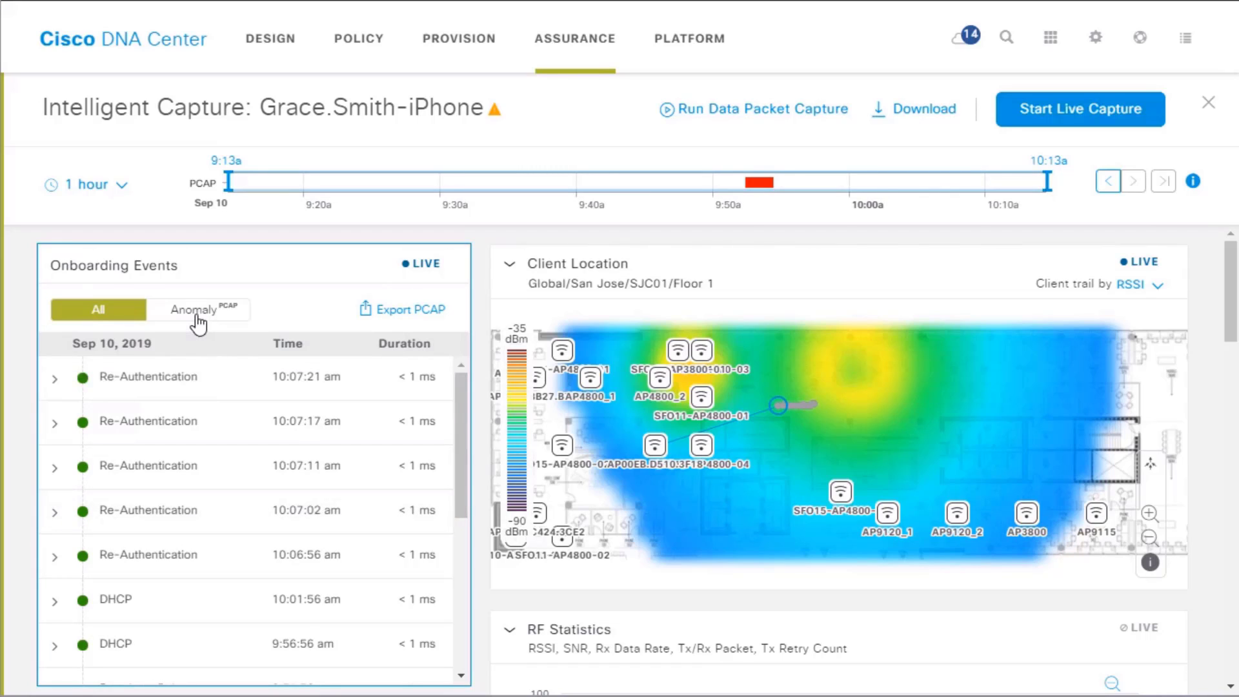
Step: Filter onboarding events to anomalies only and review RF statistics down to wireless packet application analysis
{"action": "left_click", "coordinate": [195, 308]}
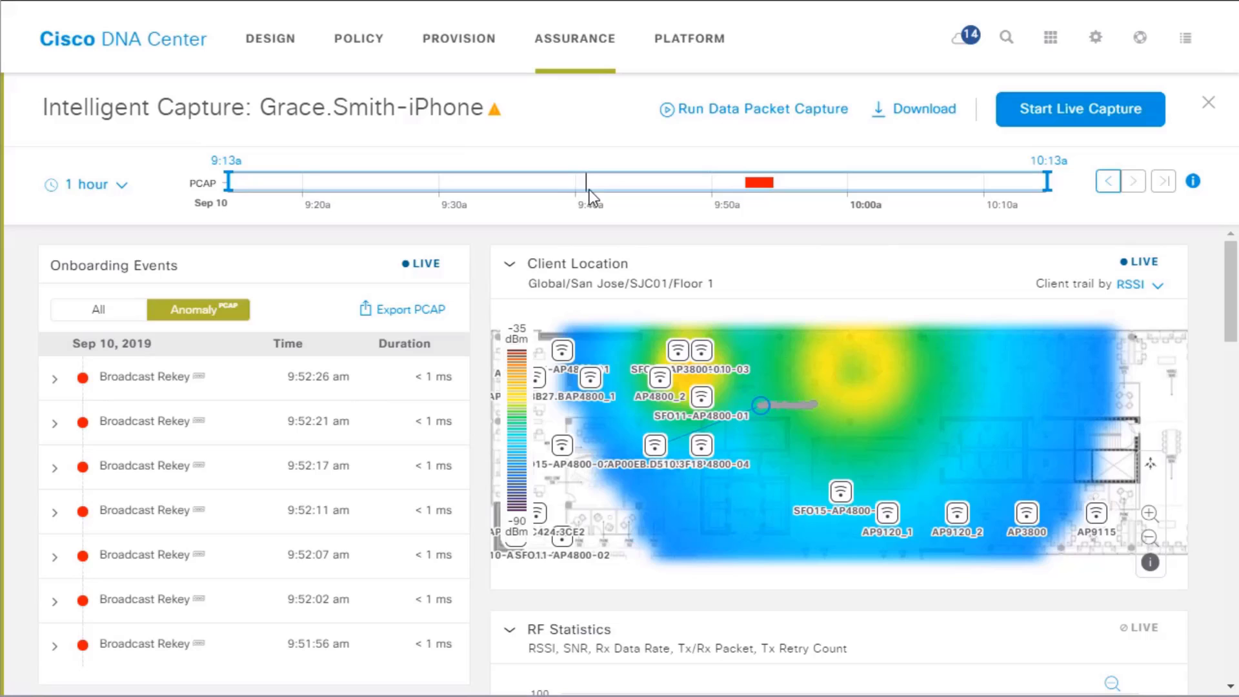
{"action": "scroll", "scroll_direction": "down", "scroll_amount": 3}
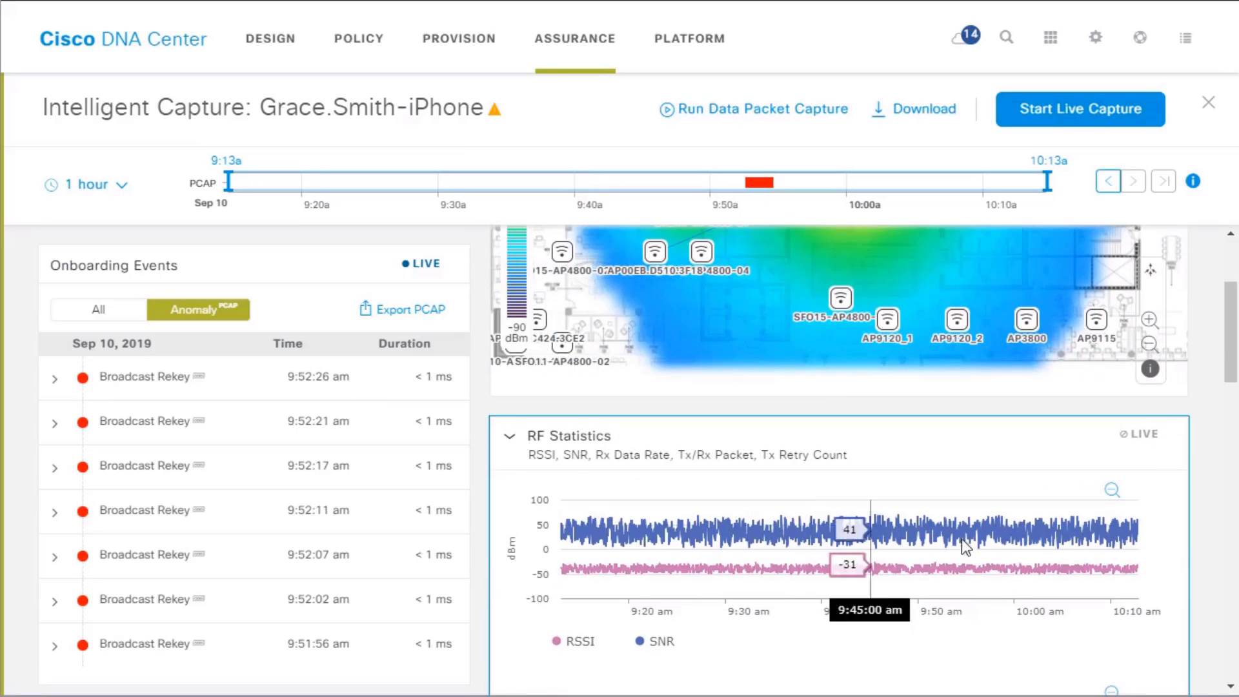
{"action": "scroll", "scroll_direction": "down", "scroll_amount": 3}
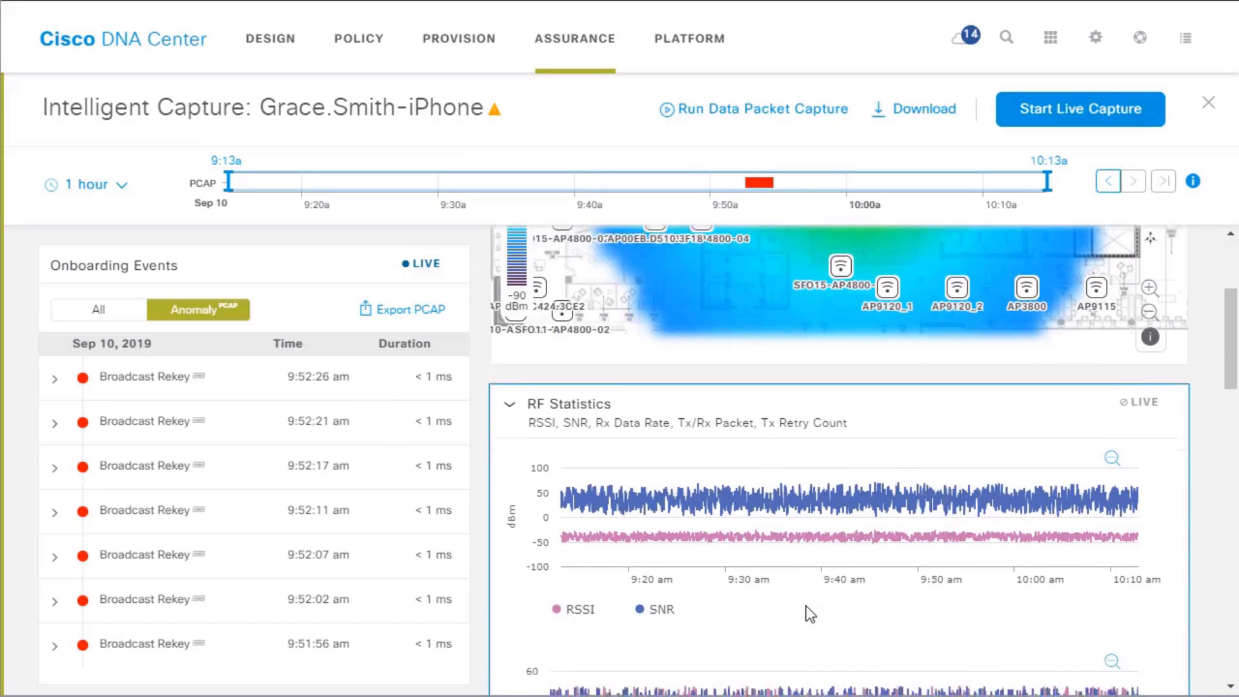
{"action": "scroll", "scroll_direction": "down", "scroll_amount": 3}
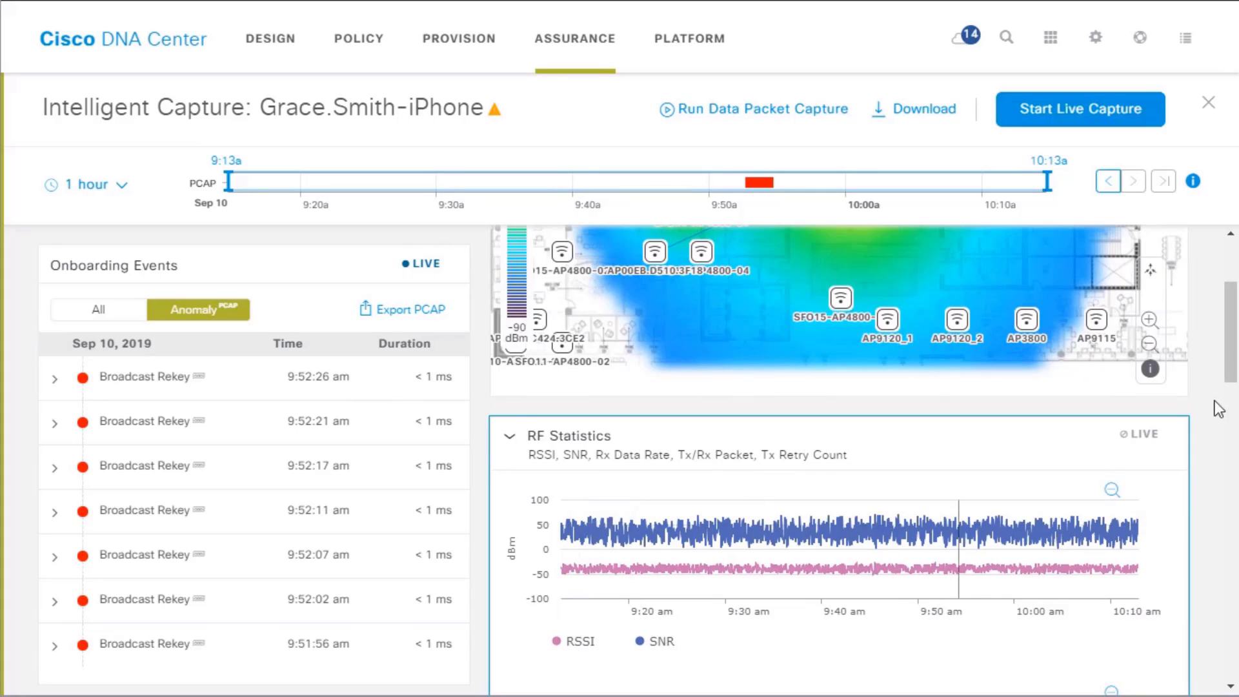
{"action": "scroll", "scroll_direction": "down", "scroll_amount": 3}
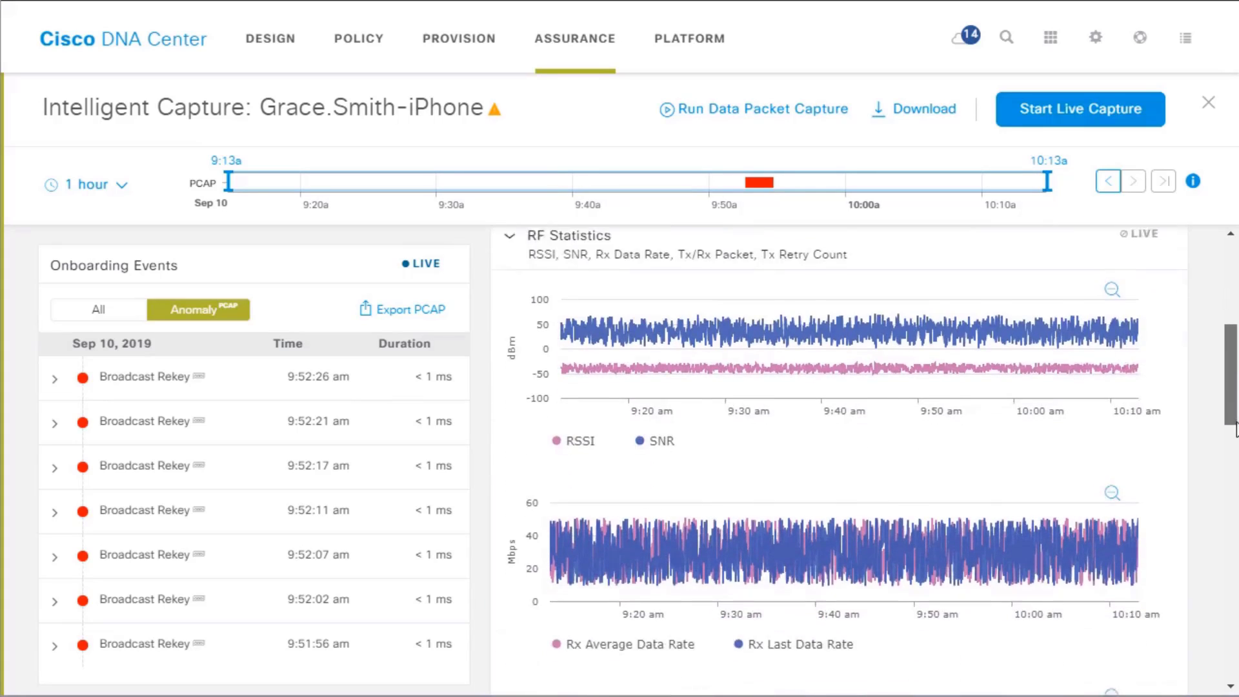
{"action": "scroll", "scroll_direction": "down", "scroll_amount": 3}
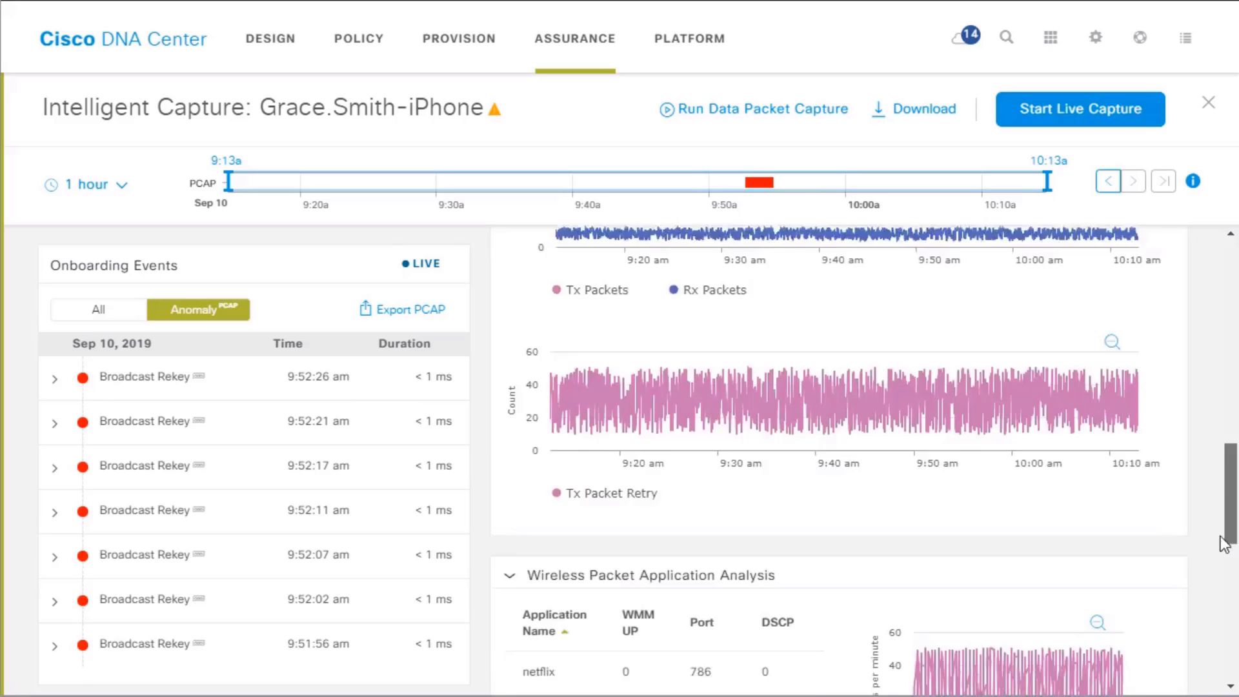
{"action": "scroll", "scroll_direction": "down", "scroll_amount": 3}
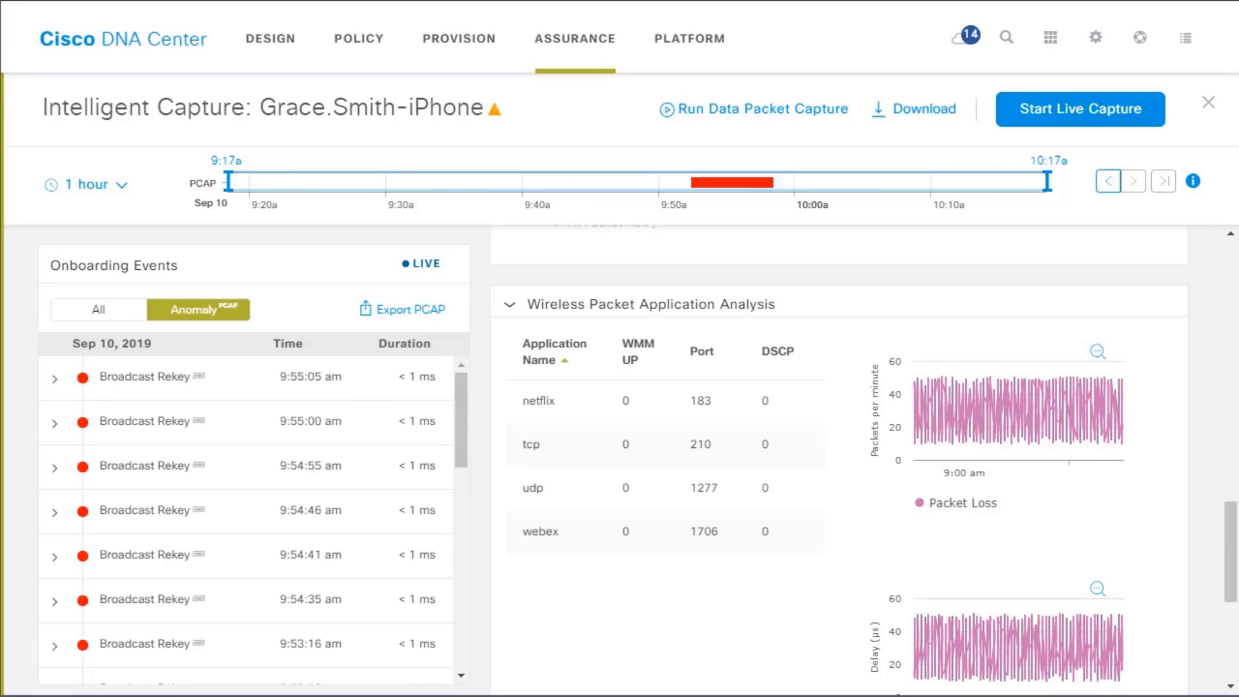
{"action": "mouse_move", "coordinate": [196, 298]}
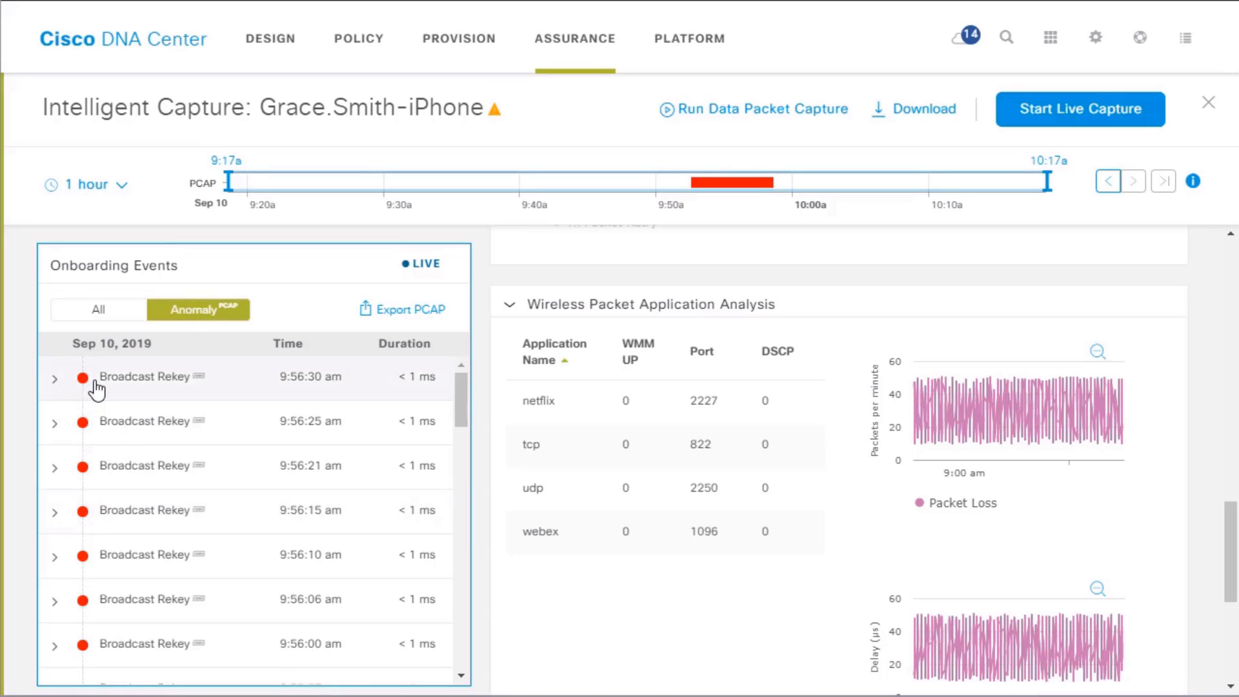
Step: Show the latest Broadcast Rekey anomaly's details with location heat map and Auto Packet Analyzer charts
{"action": "left_click", "coordinate": [150, 375]}
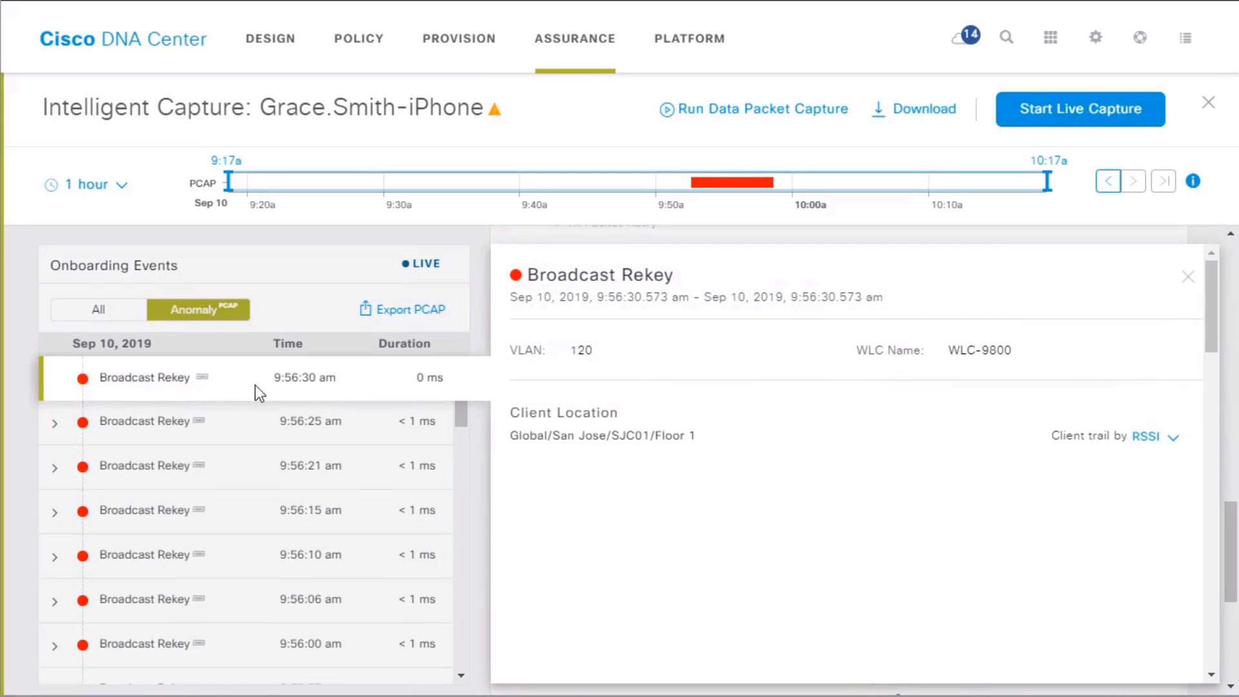
{"action": "mouse_move", "coordinate": [337, 389]}
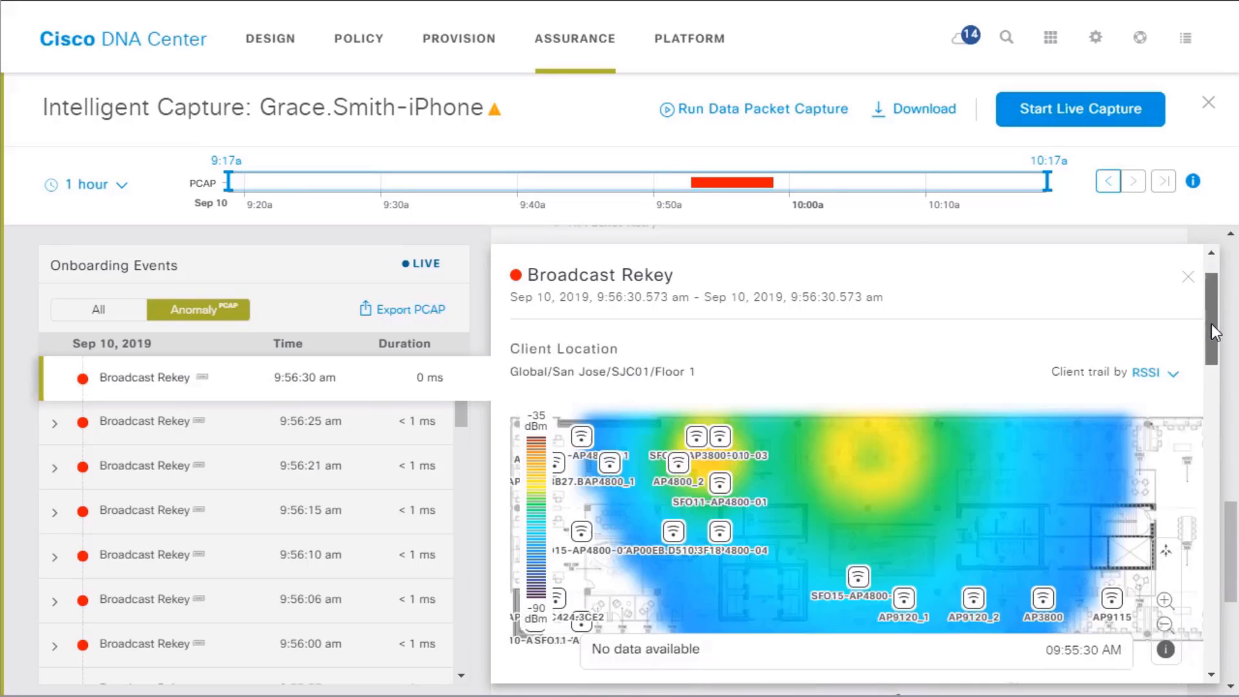
{"action": "scroll", "scroll_direction": "down", "scroll_amount": 3}
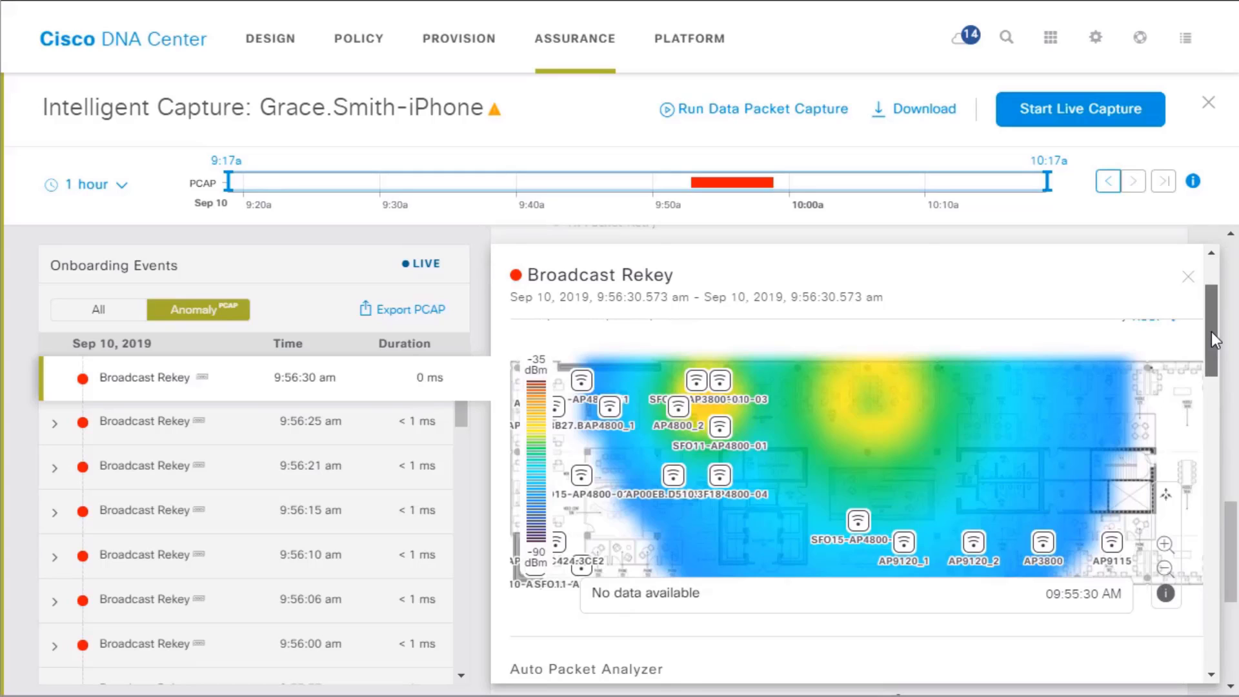
{"action": "scroll", "scroll_direction": "down", "scroll_amount": 3}
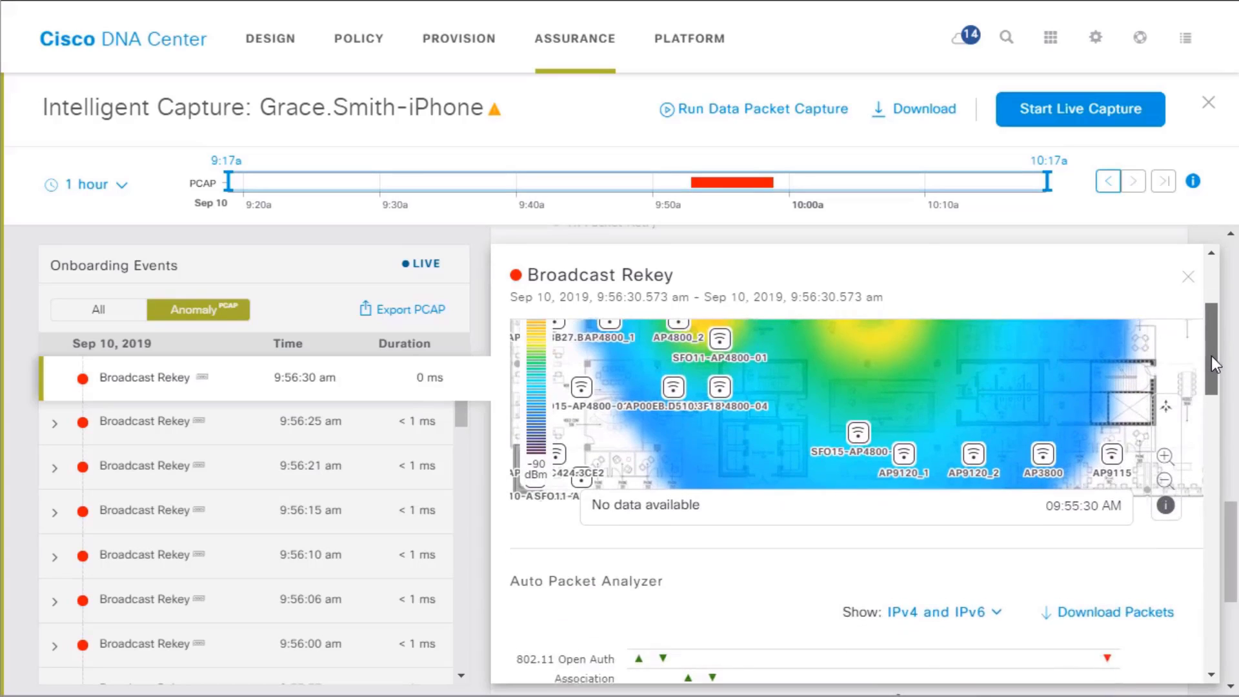
{"action": "scroll", "scroll_direction": "down", "scroll_amount": 3}
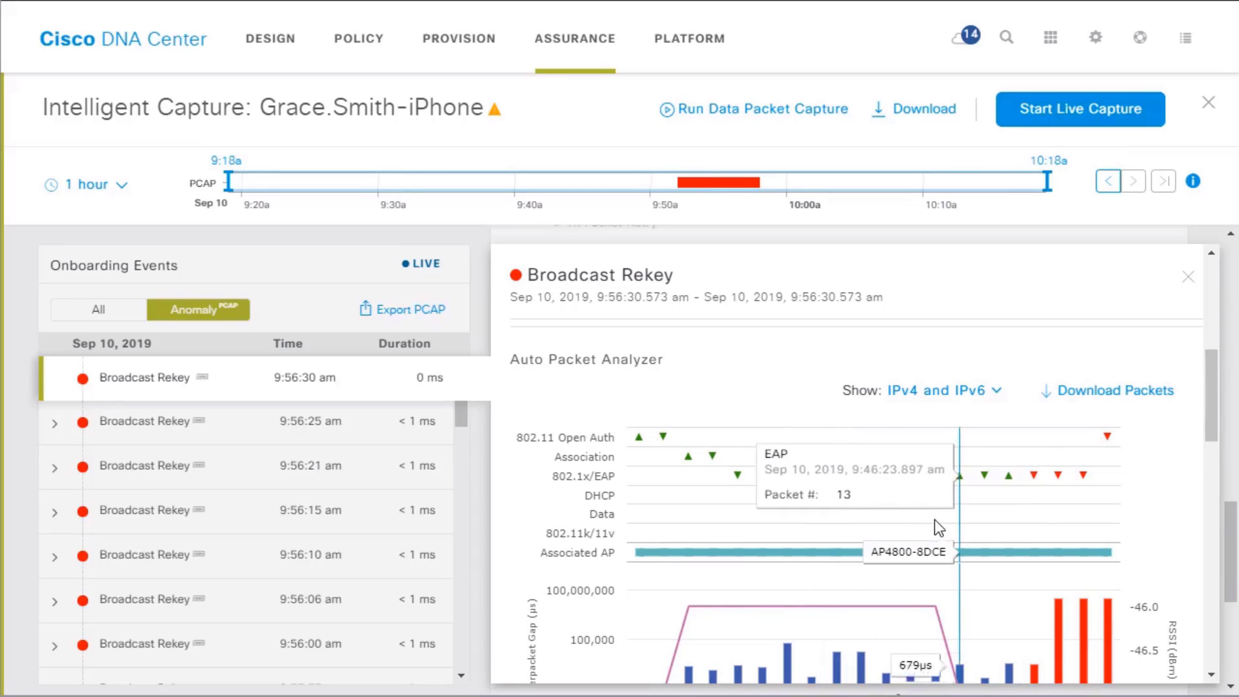
{"action": "mouse_move", "coordinate": [792, 481]}
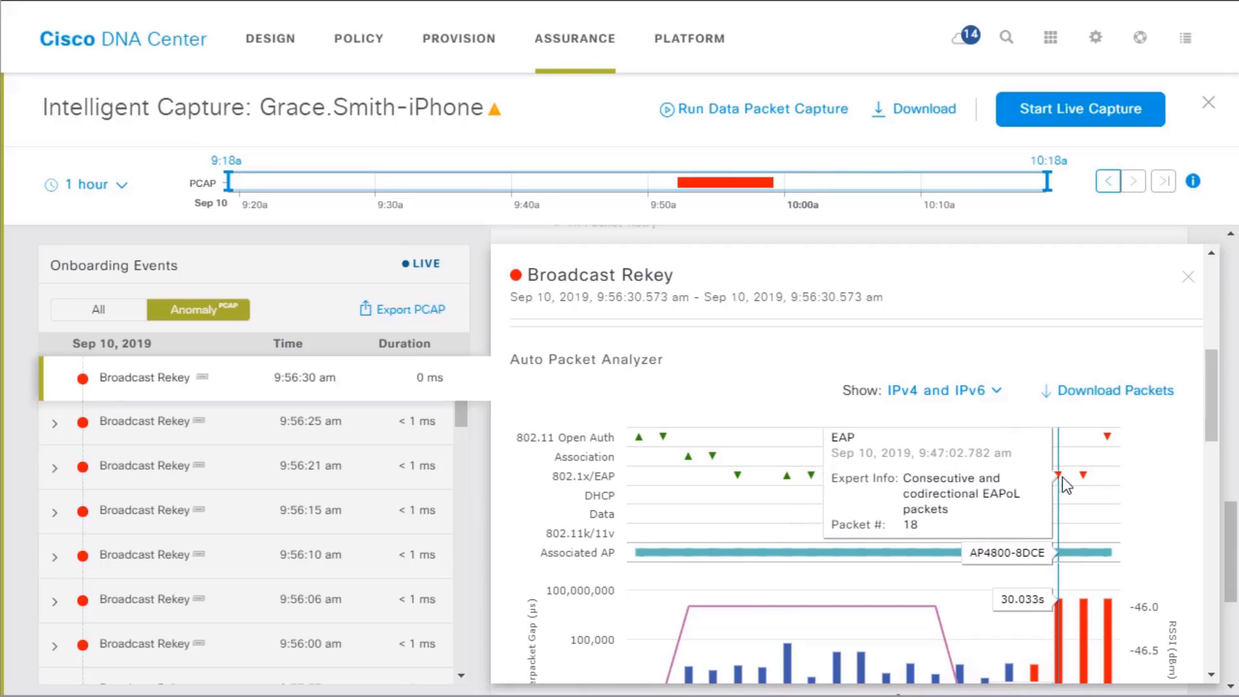
{"action": "scroll", "scroll_direction": "down", "scroll_amount": 3}
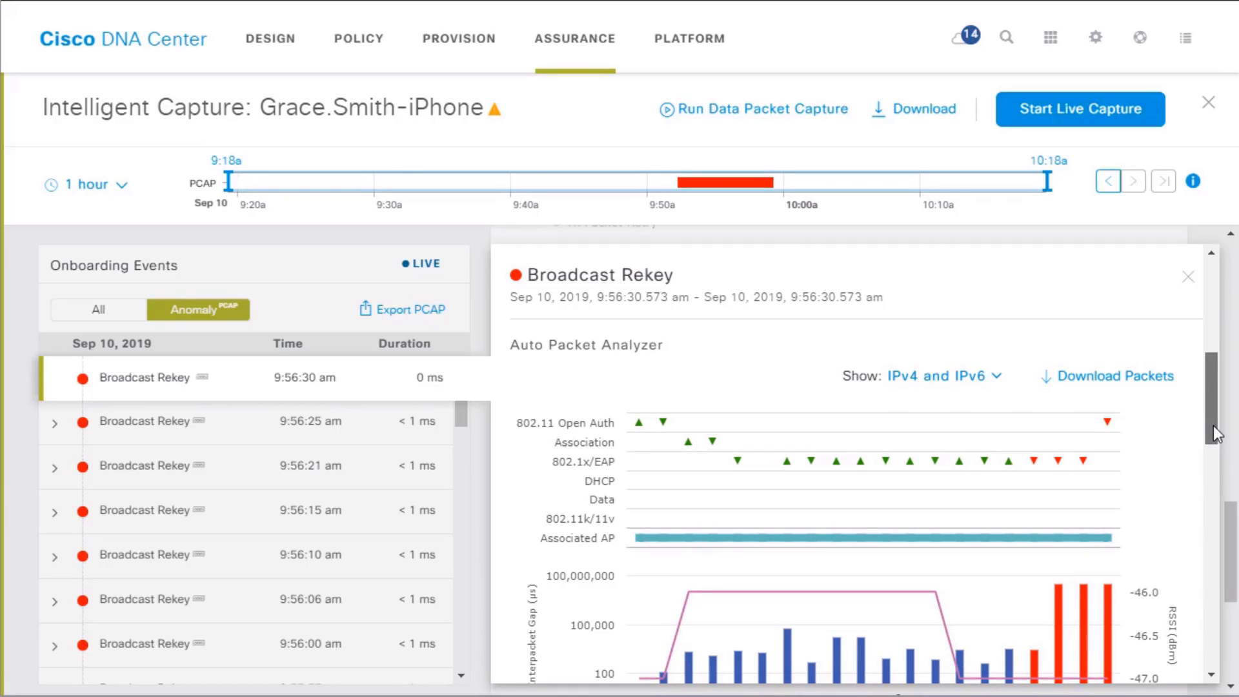
{"action": "scroll", "scroll_direction": "down", "scroll_amount": 3}
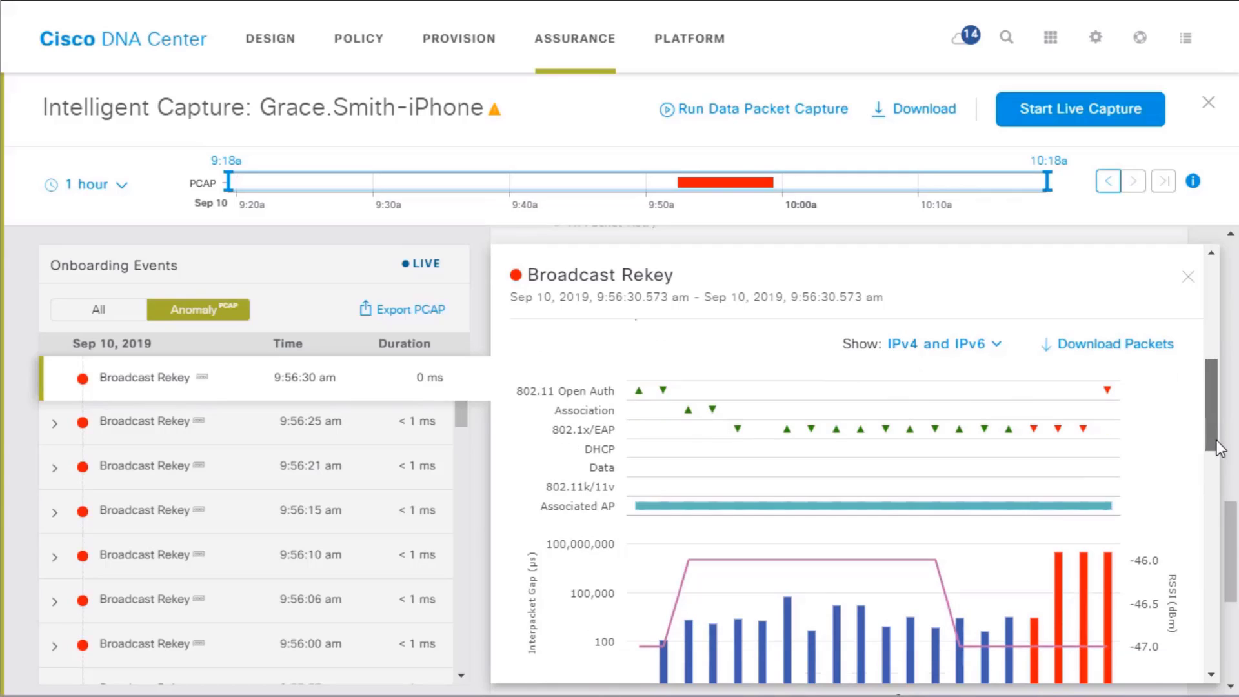
{"action": "scroll", "scroll_direction": "down", "scroll_amount": 3}
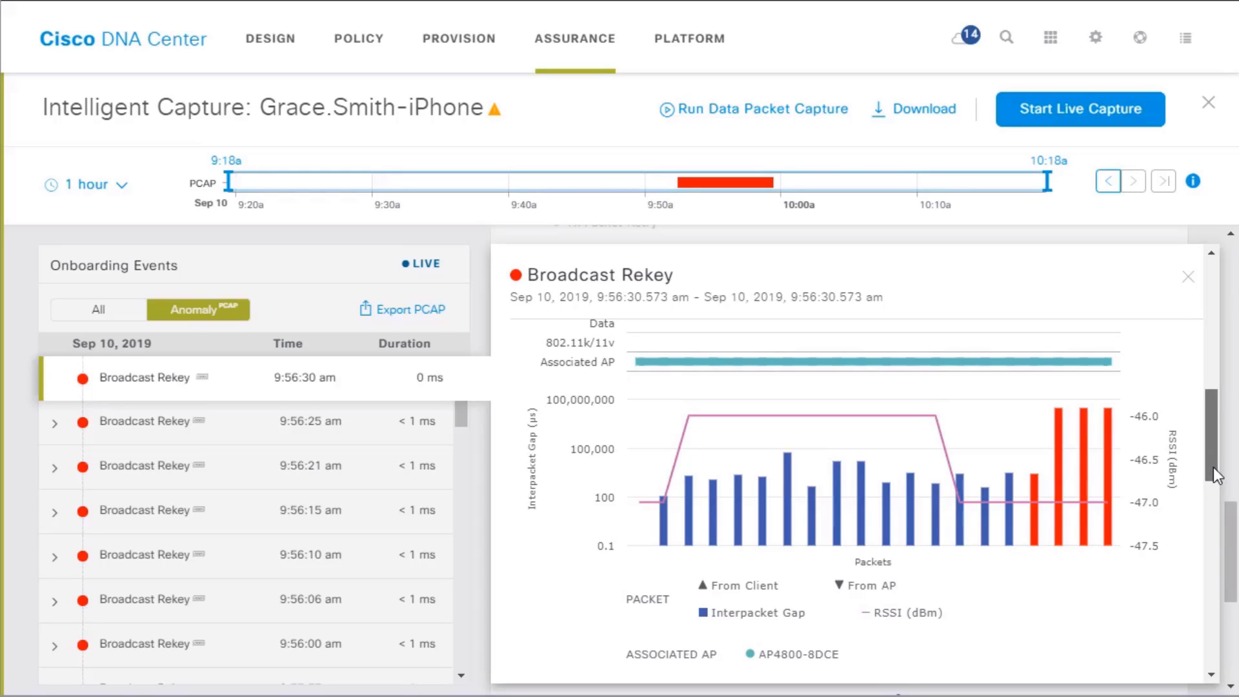
{"action": "scroll", "scroll_direction": "down", "scroll_amount": 3}
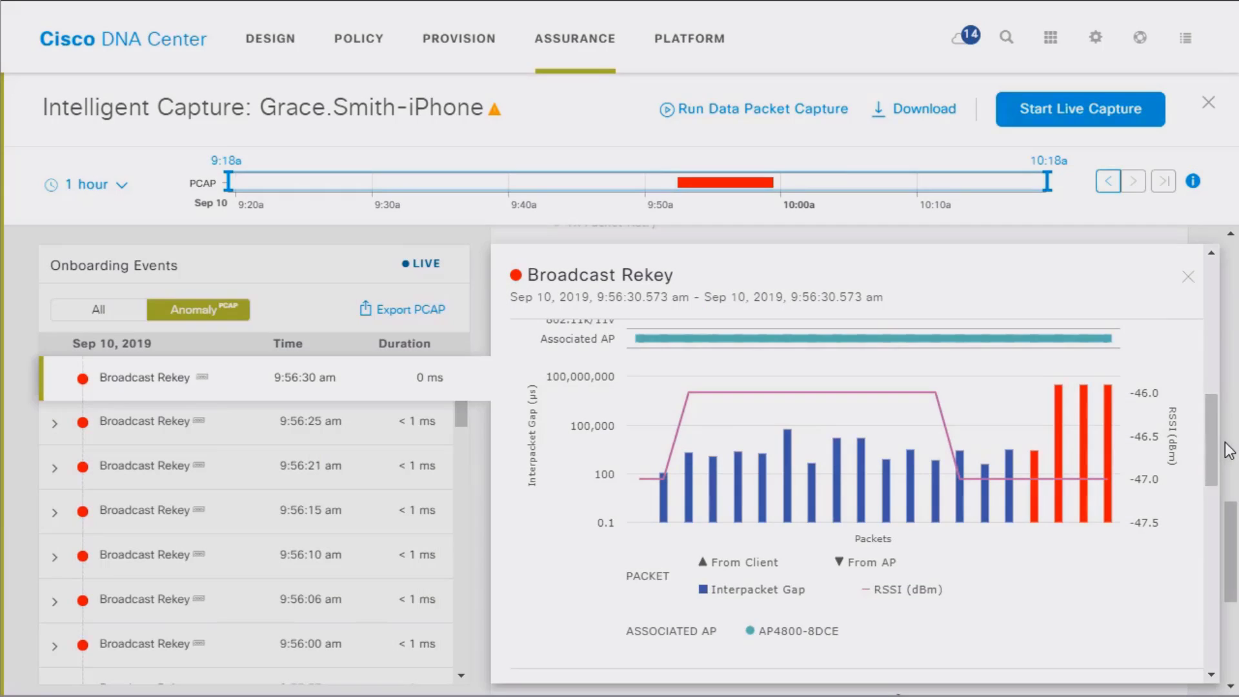